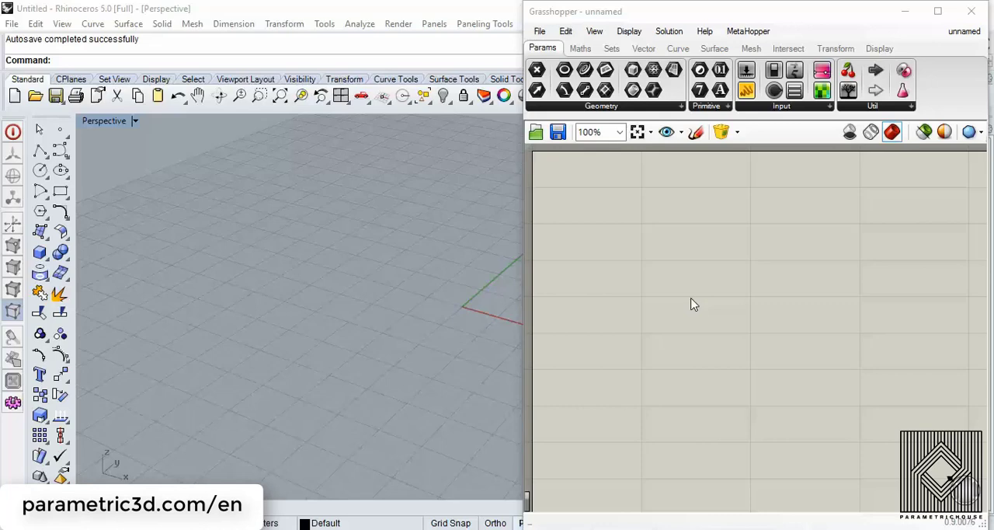
mouse_move(687, 302)
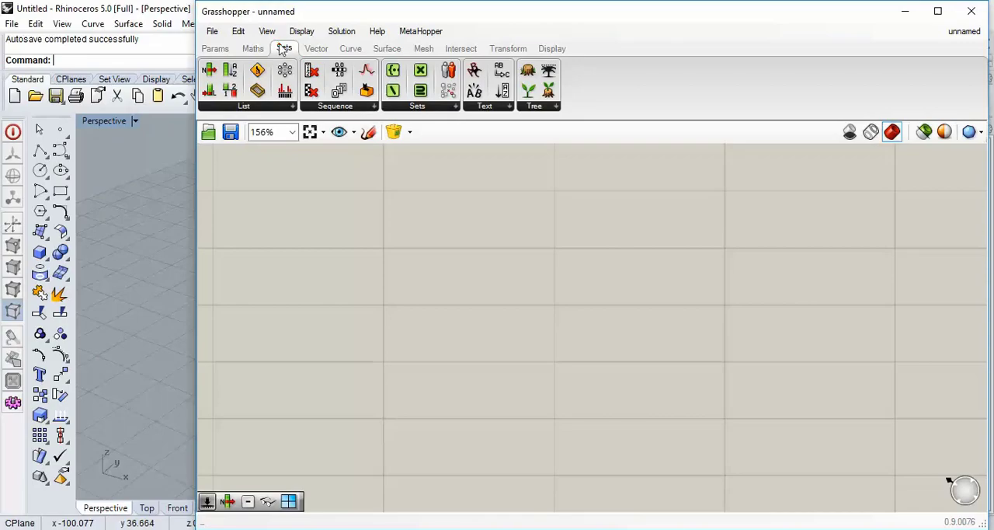
Switch the component category tabs to display as icons instead of names.
left_click(324, 31)
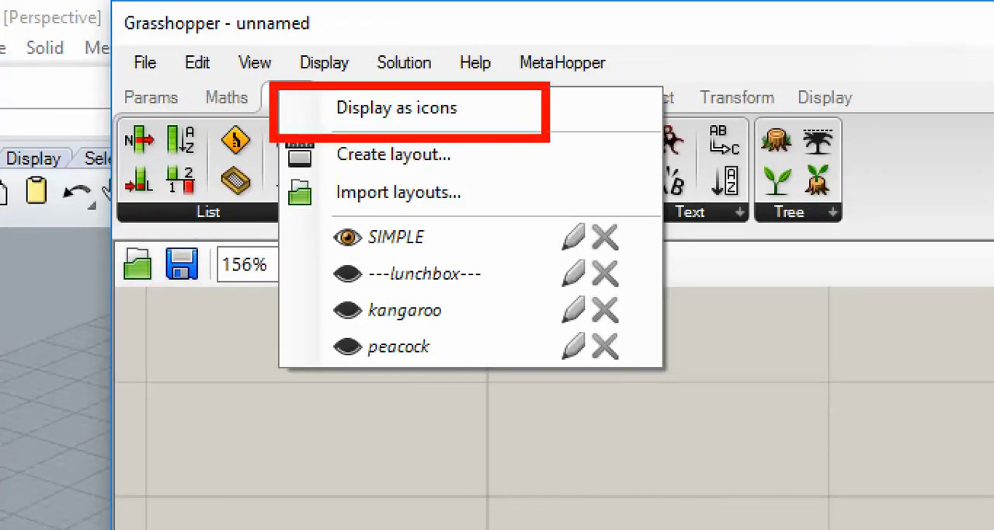
left_click(396, 107)
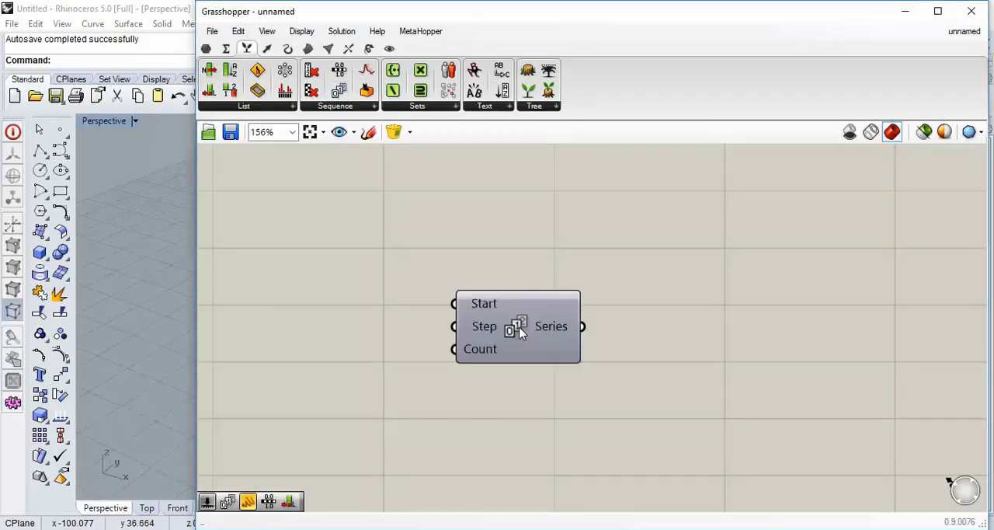
Show Series with abbreviated S, N, C inputs and S output, centred in view.
left_click(301, 31)
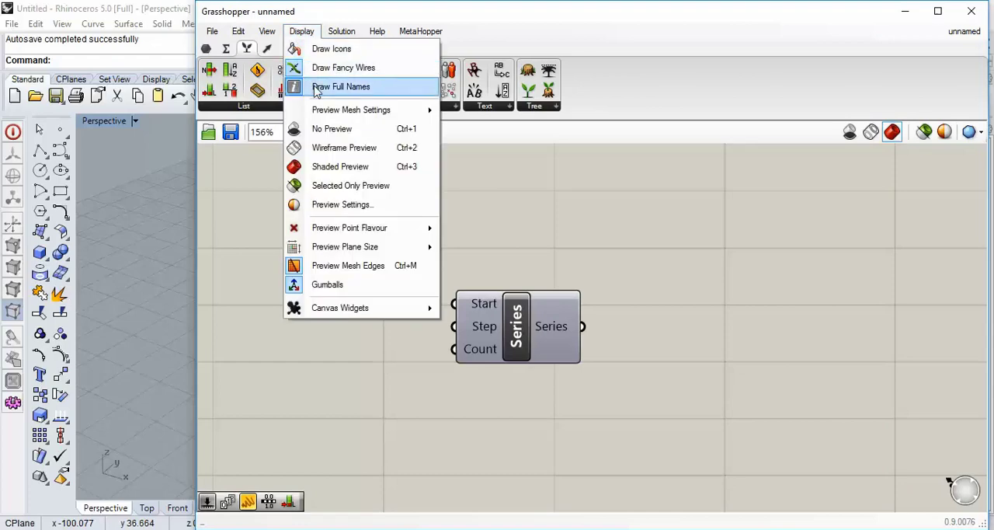
left_click(340, 86)
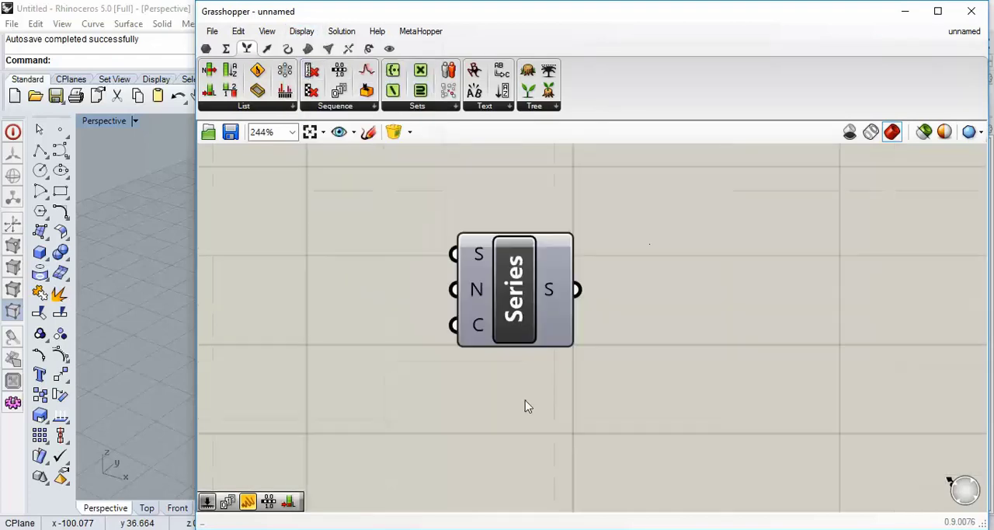
scroll("up", 3)
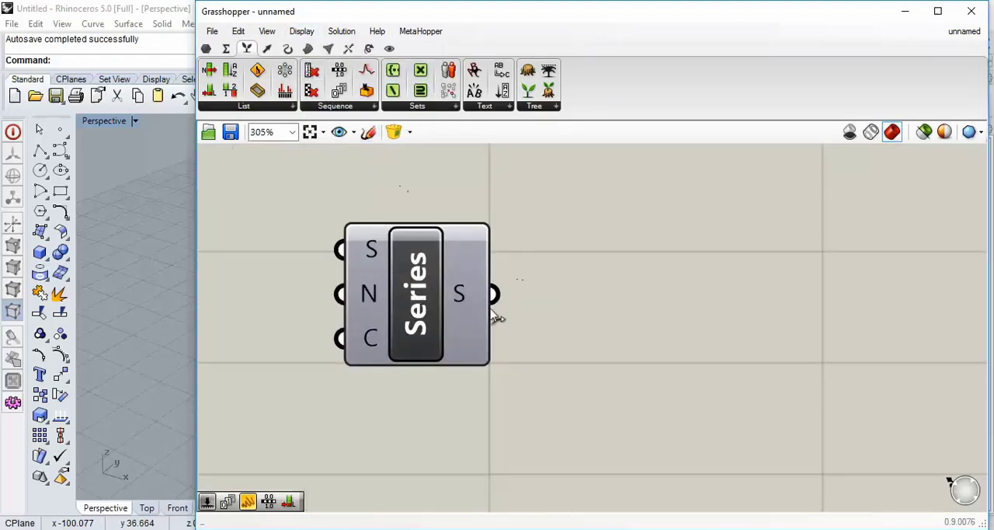
left_click_drag(416, 293, 586, 295)
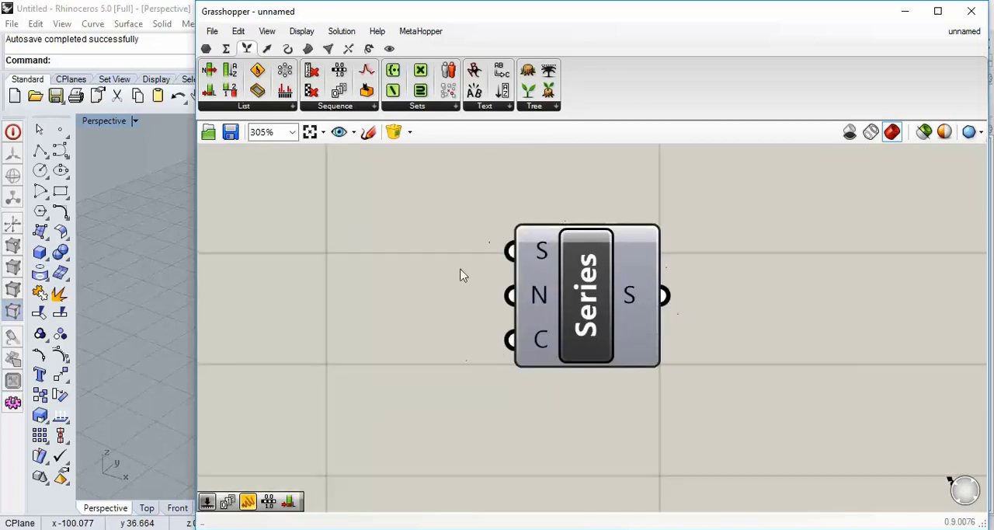
left_click_drag(586, 295, 416, 276)
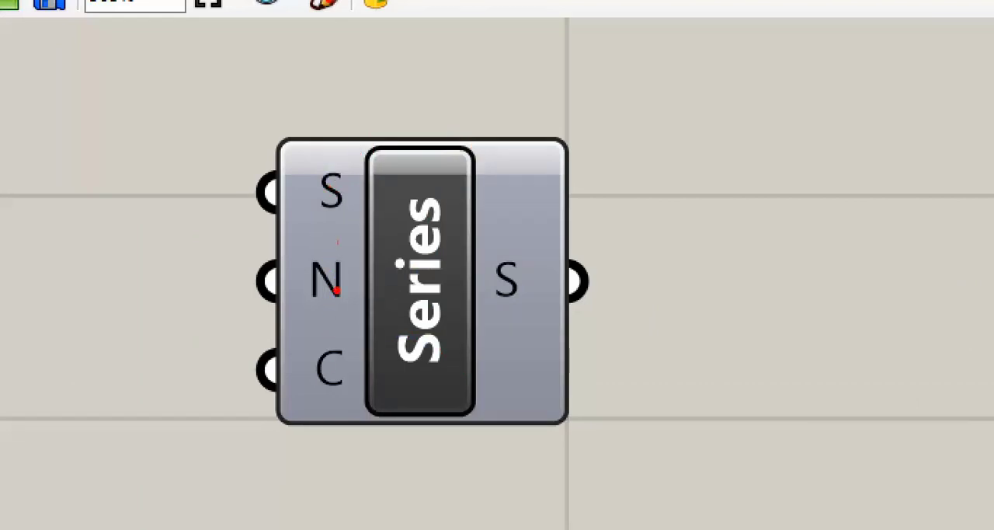
mouse_move(543, 270)
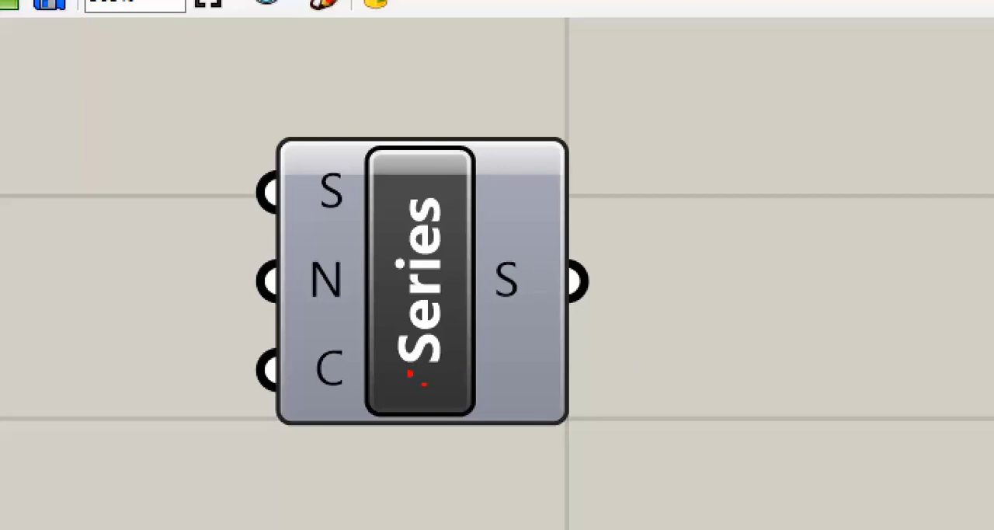
Restore the icon display on the Series component.
left_click(301, 31)
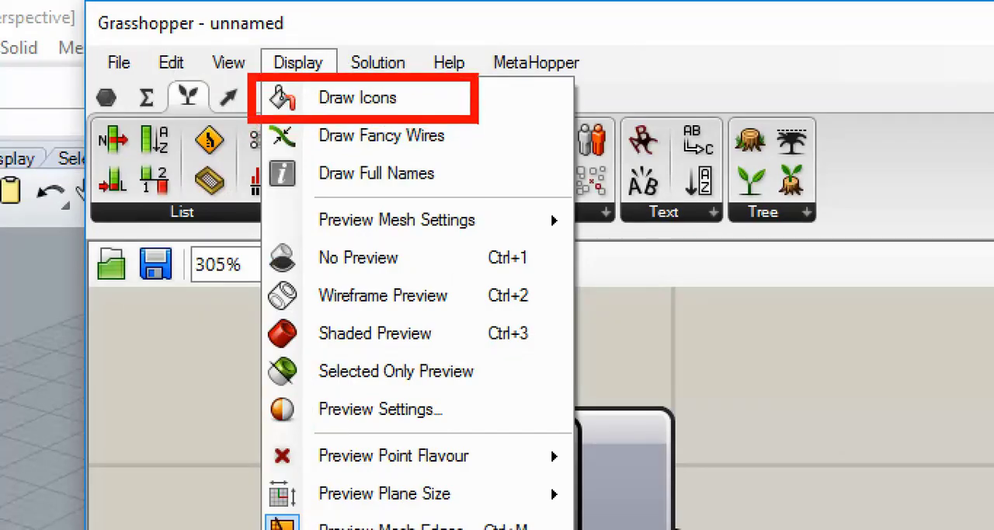
left_click(357, 97)
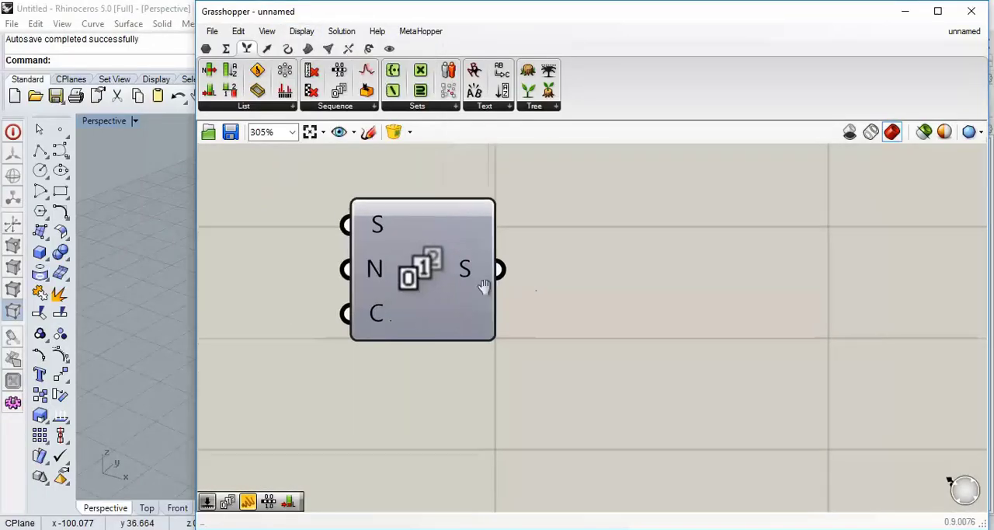
left_click_drag(421, 269, 474, 290)
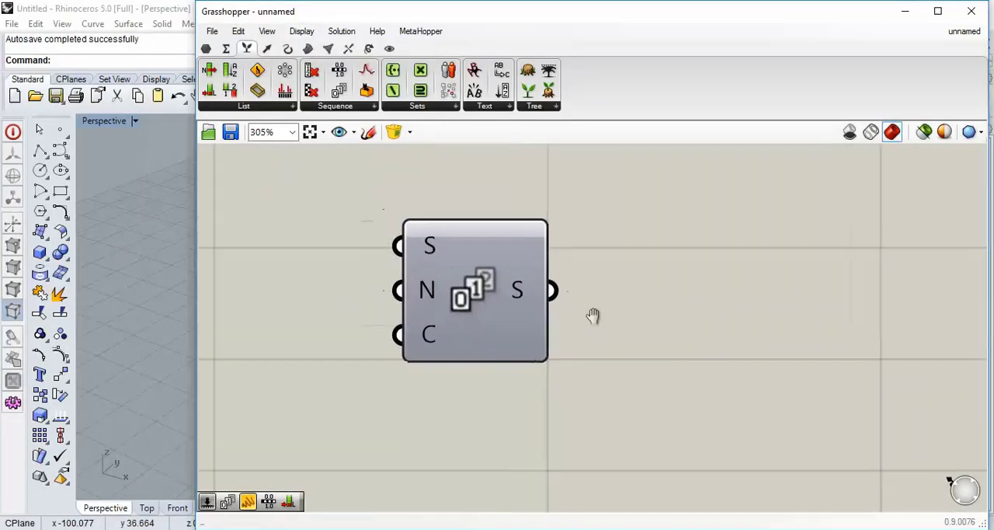
Show full parameter names Start, Step, Count and Series on components.
left_click(301, 31)
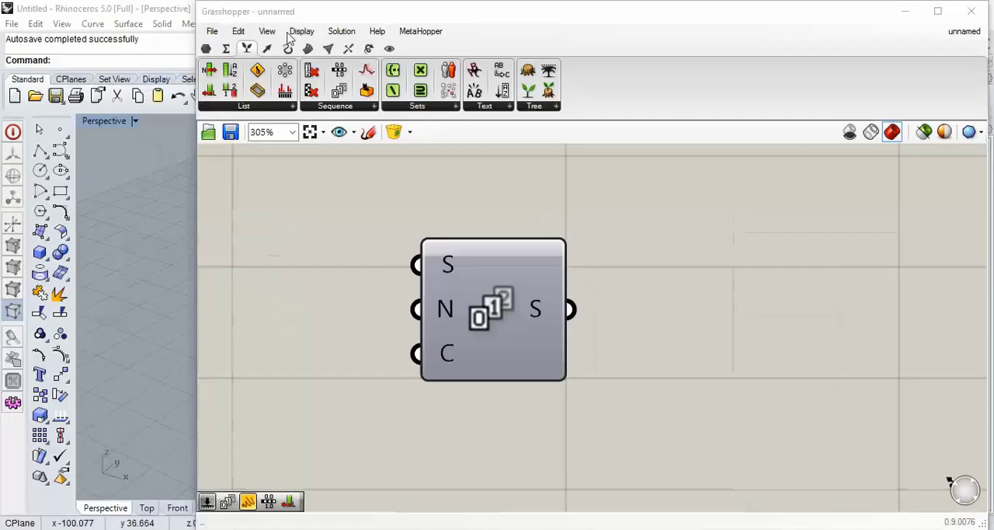
left_click(301, 31)
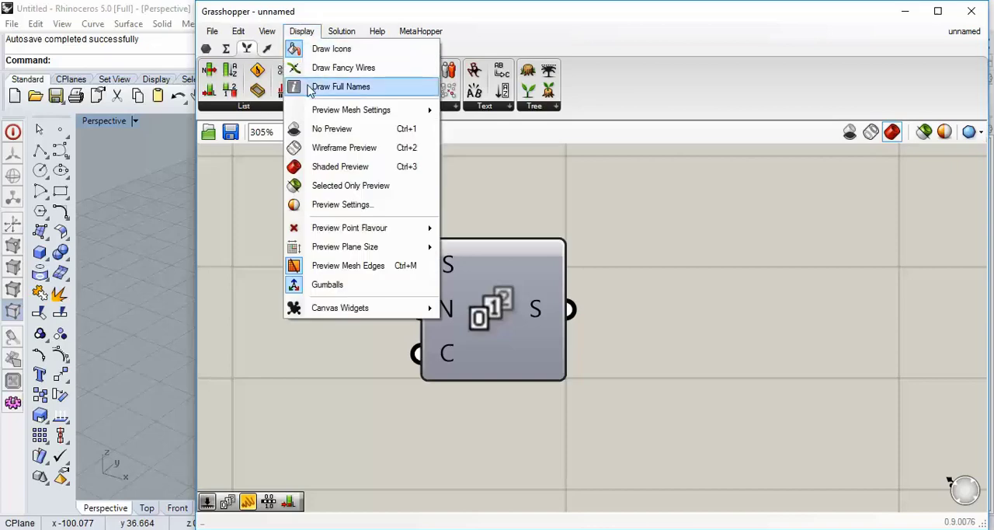
left_click(340, 87)
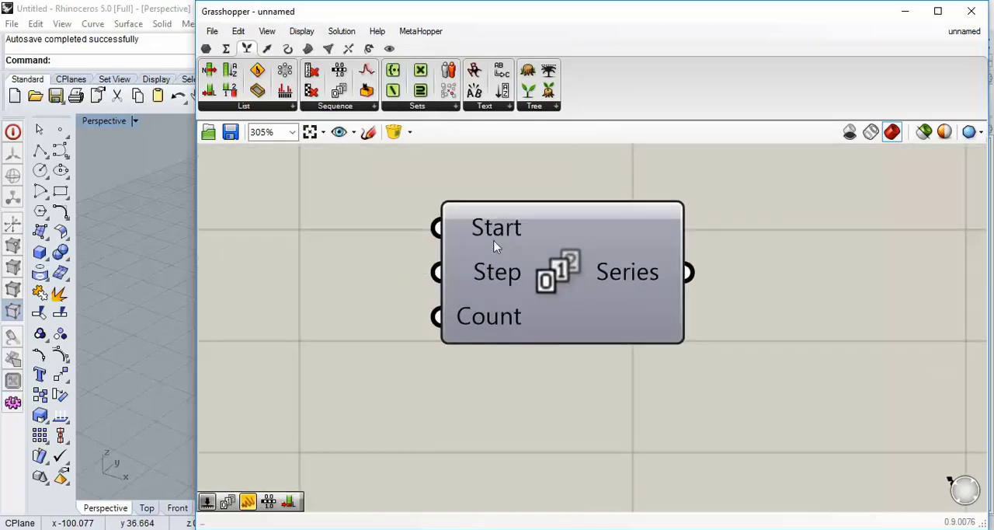
mouse_move(762, 353)
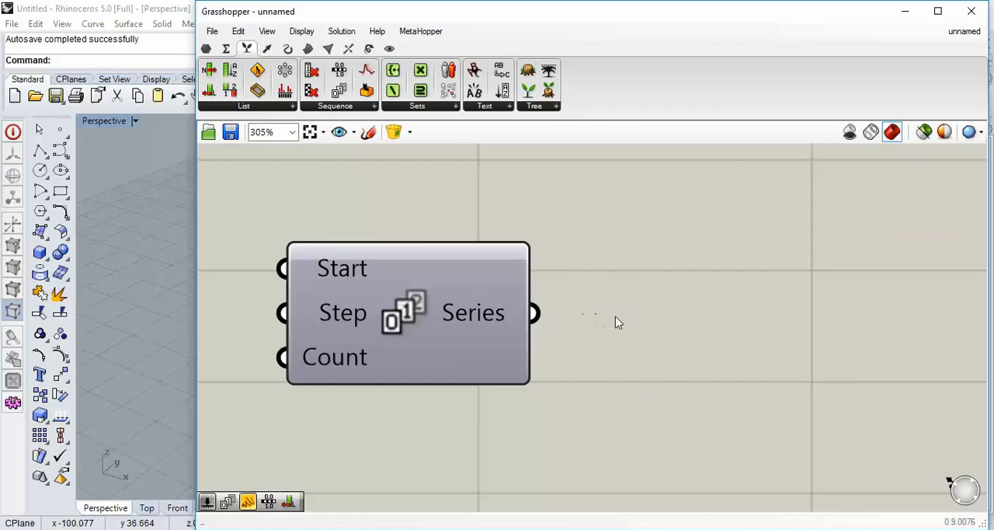
mouse_move(505, 212)
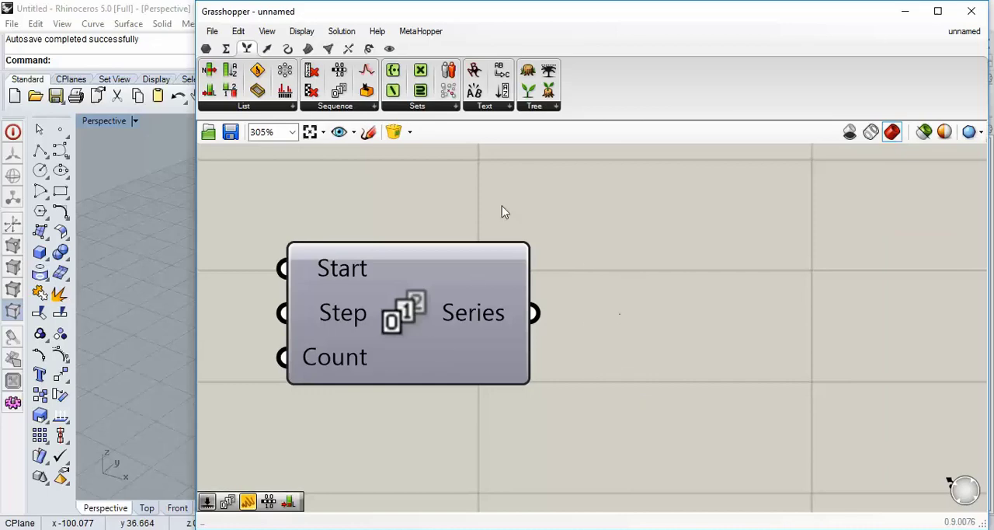
Add a Stream Filter component and wire the Series output into its Input 0.
left_click(302, 31)
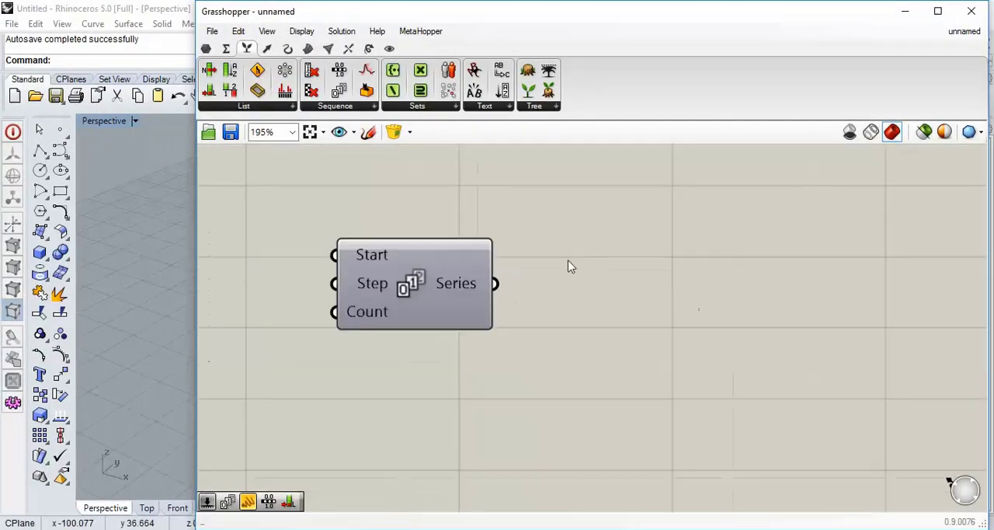
mouse_move(639, 313)
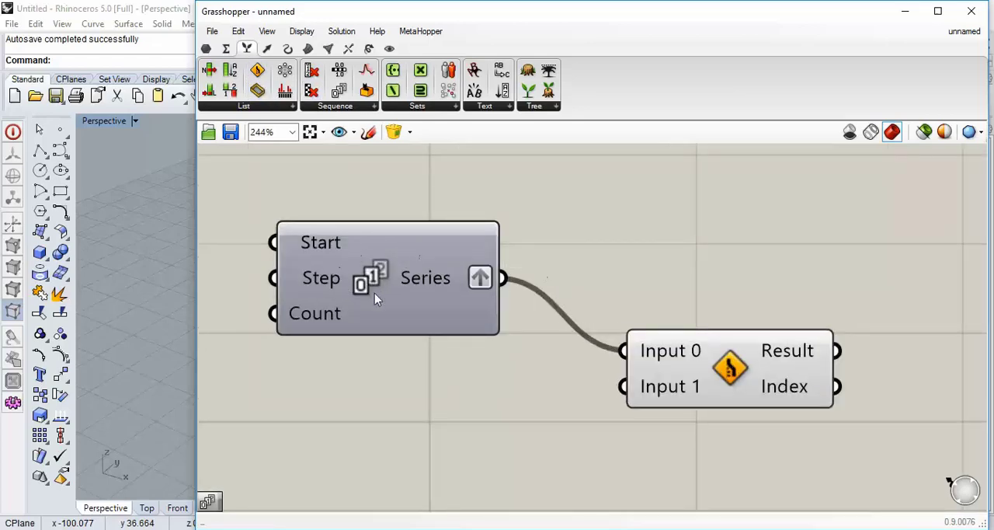
mouse_move(446, 300)
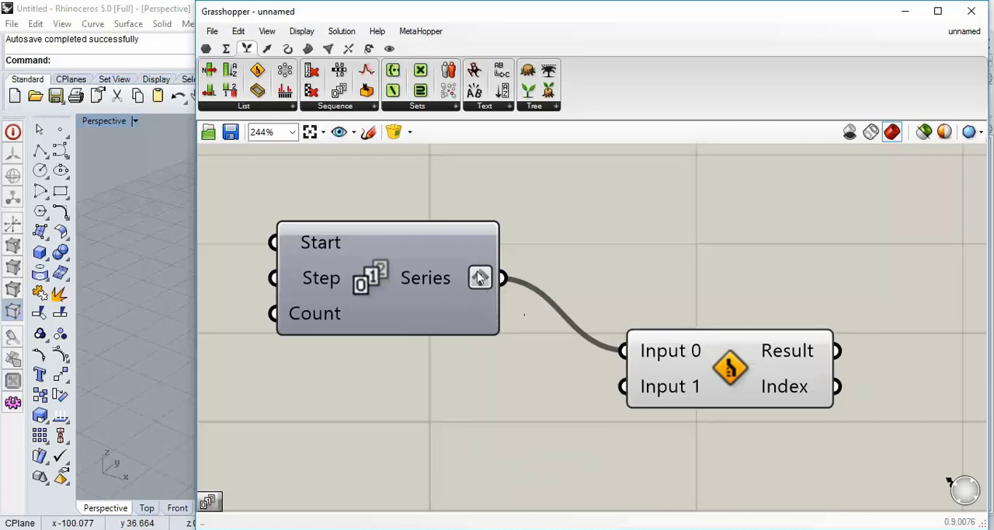
left_click(301, 31)
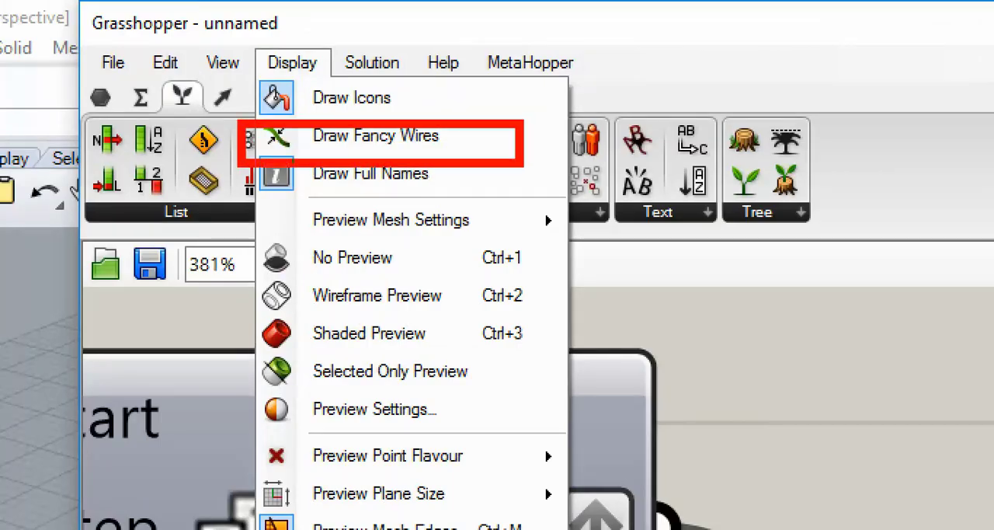
left_click(375, 135)
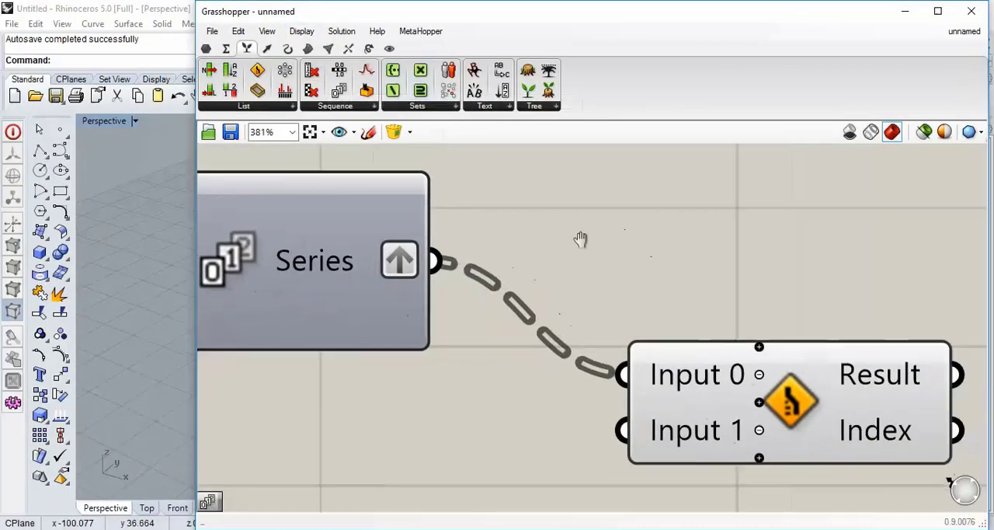
scroll("down", 3)
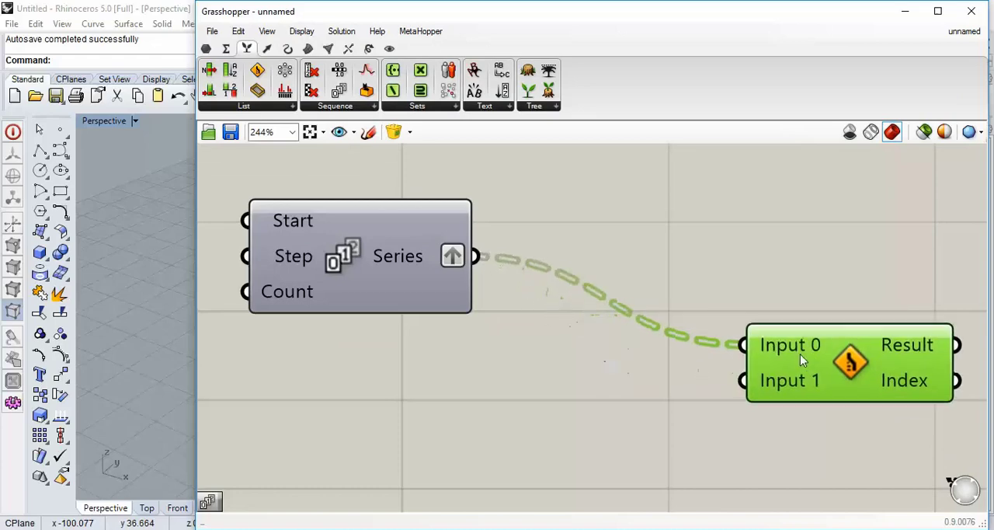
scroll("up", 3)
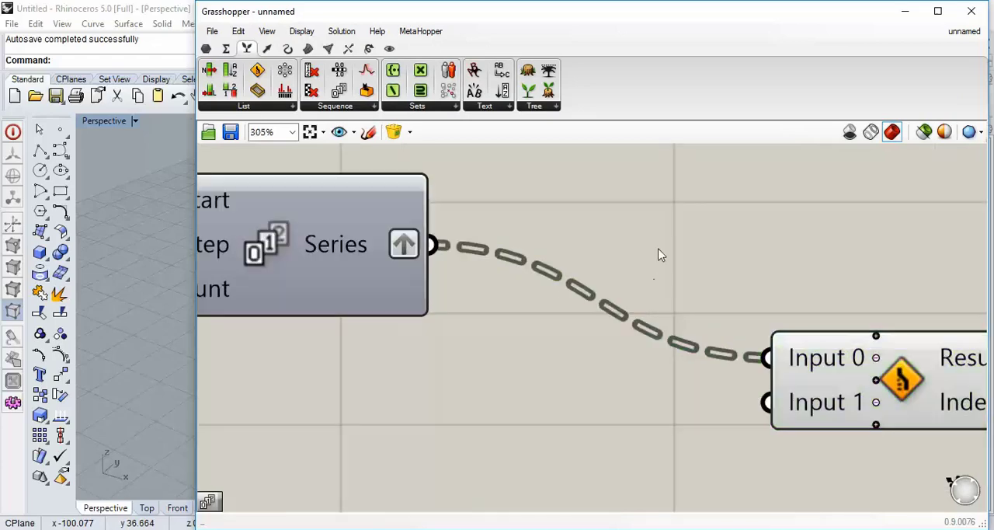
mouse_move(612, 269)
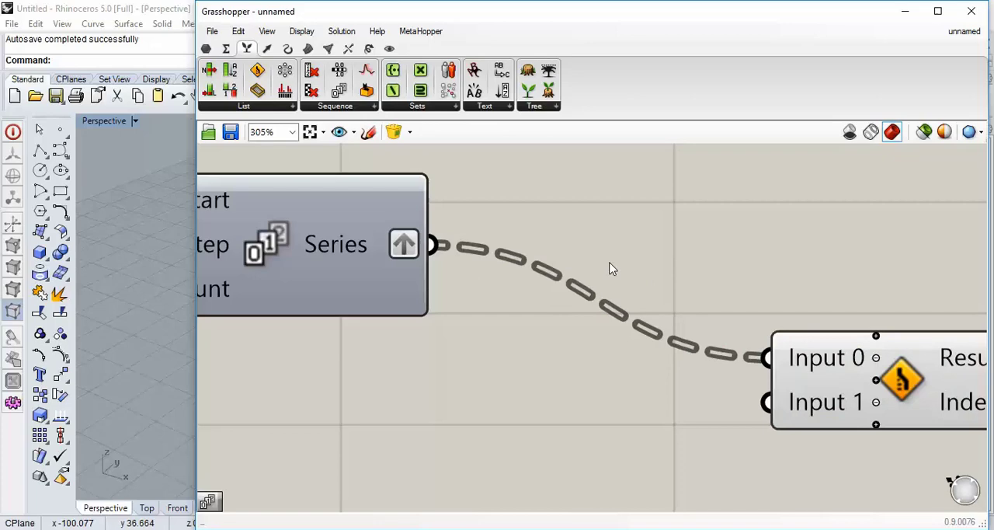
scroll("down", 3)
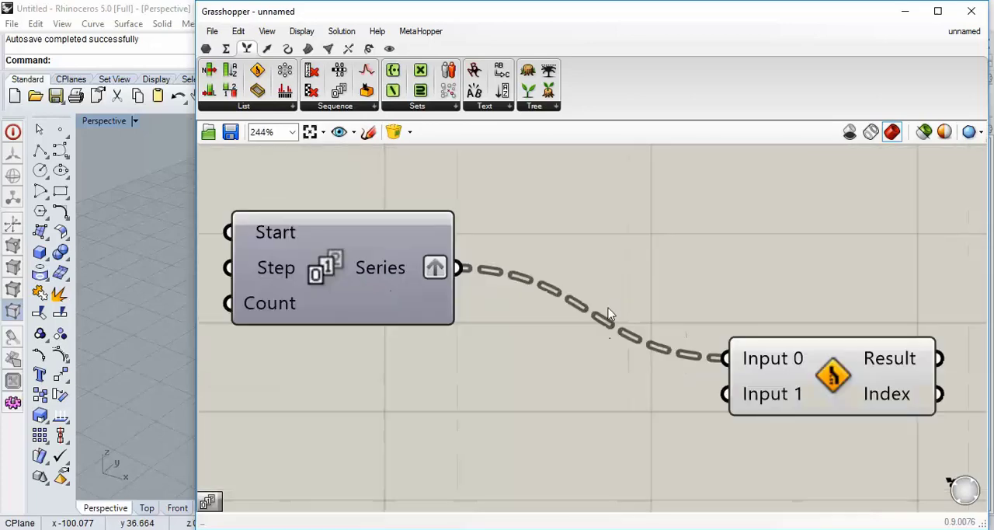
mouse_move(655, 363)
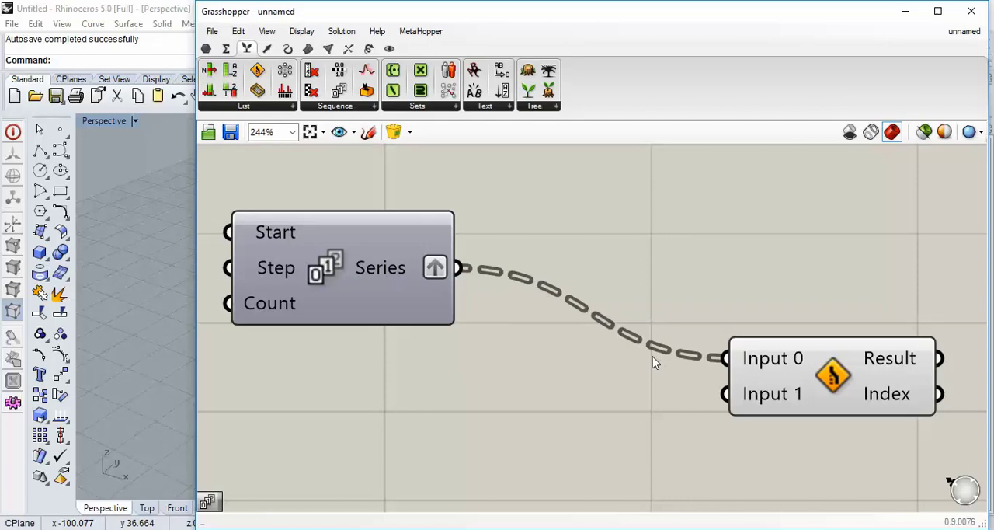
mouse_move(610, 322)
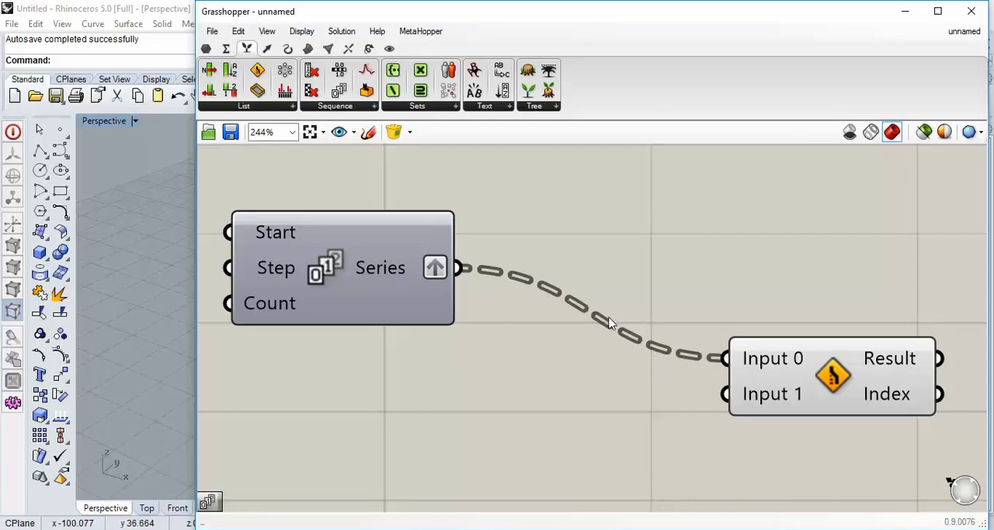
mouse_move(233, 233)
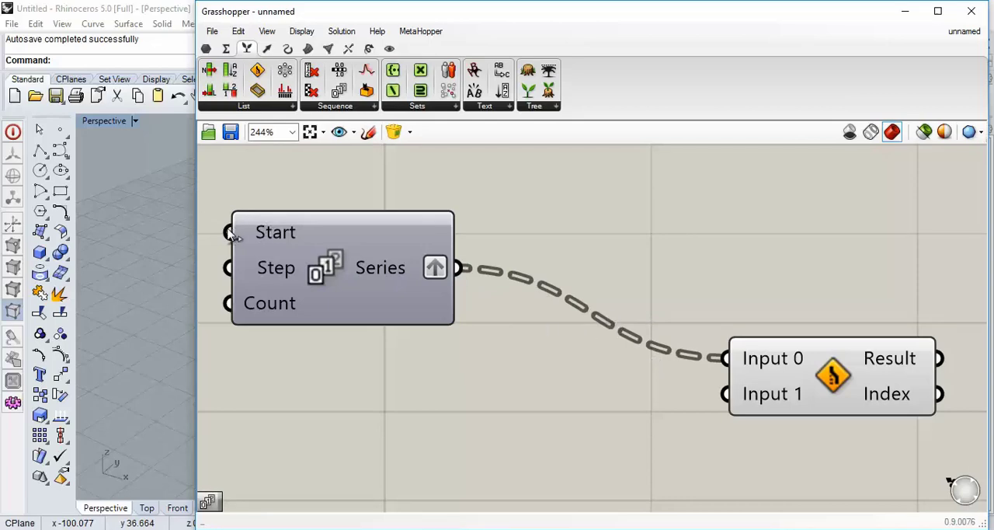
mouse_move(637, 355)
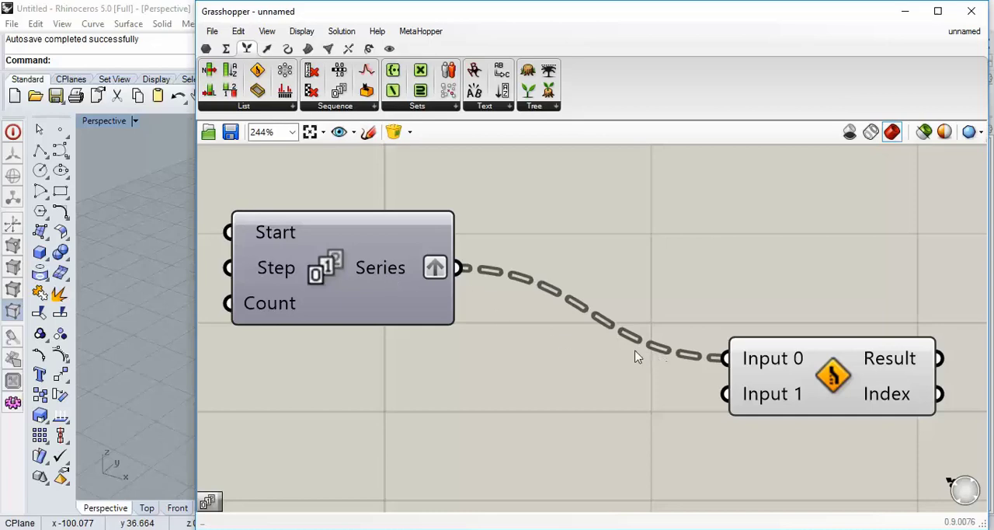
Disconnect the Series output and delete the Stream Filter component.
right_click(435, 268)
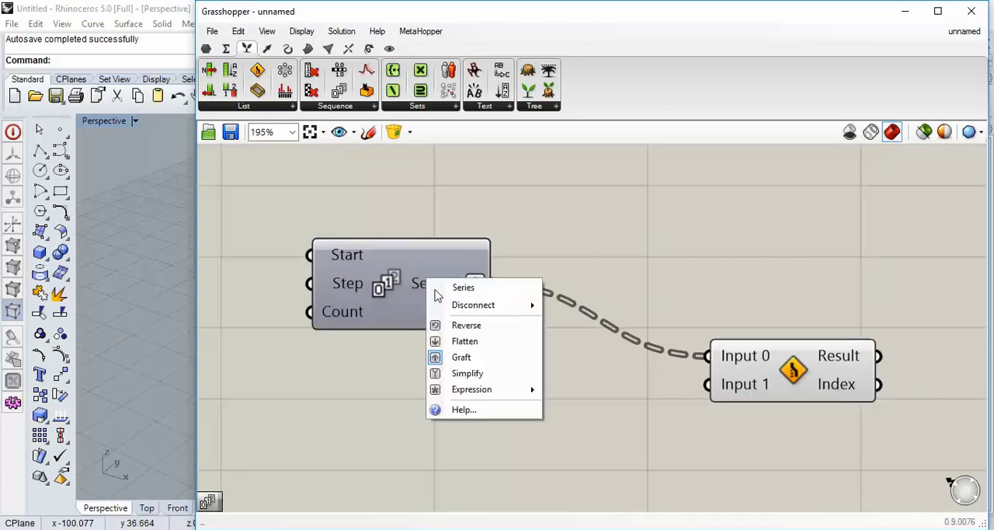
left_click(473, 304)
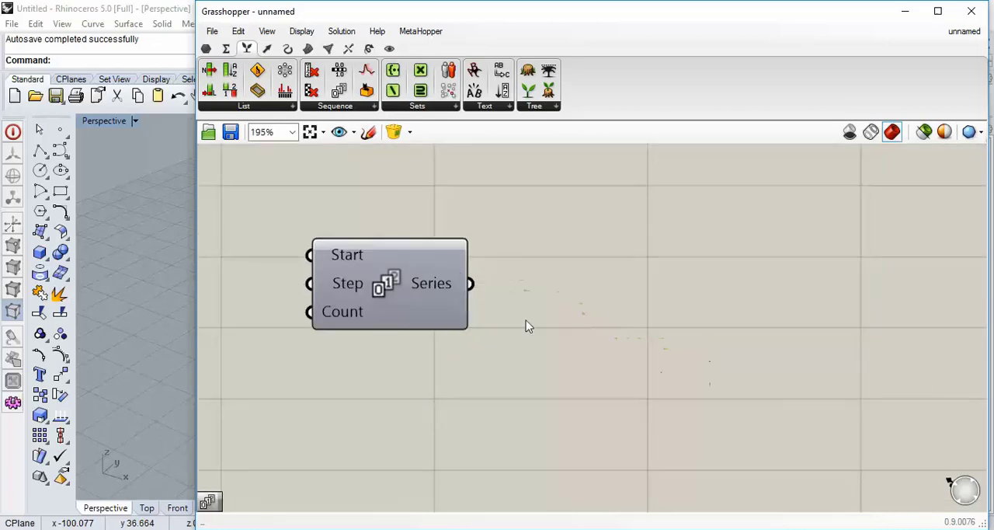
scroll("up", 3)
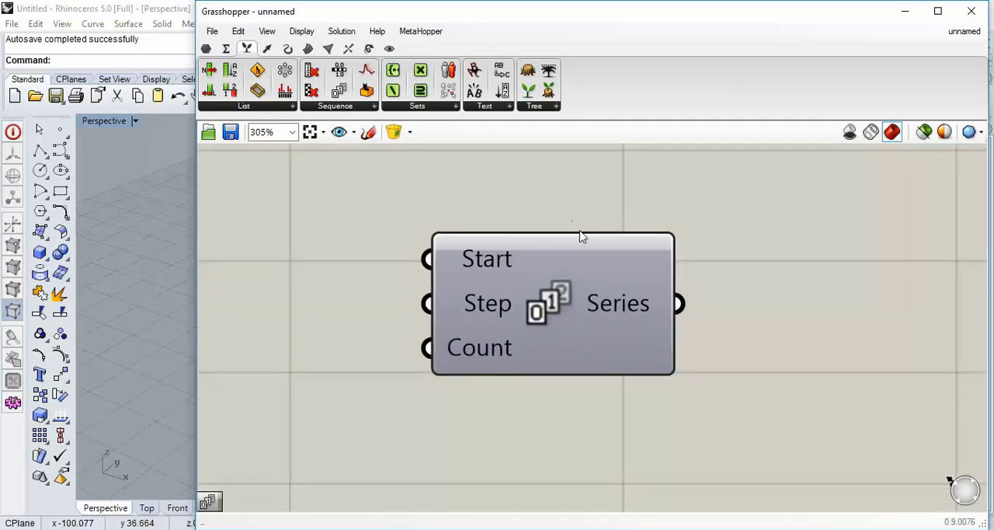
left_click(302, 31)
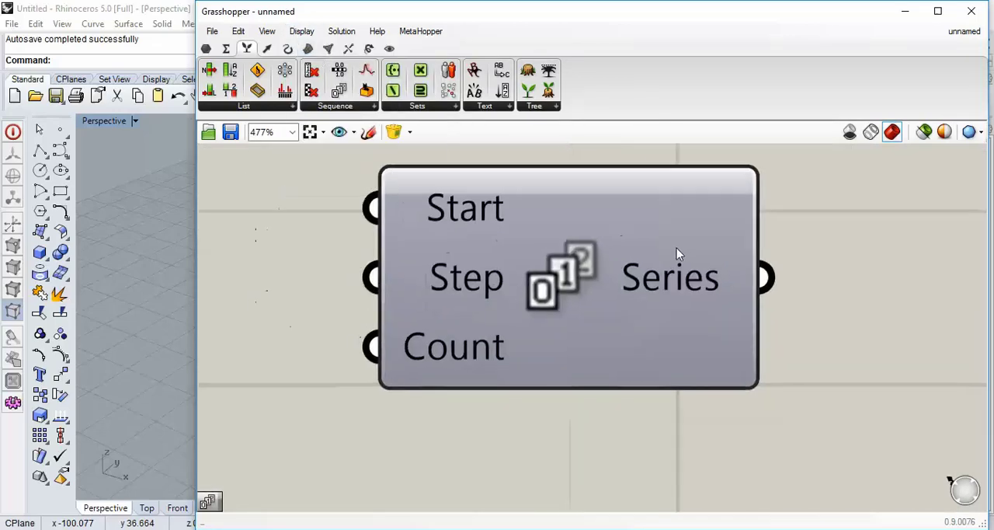
scroll("down", 3)
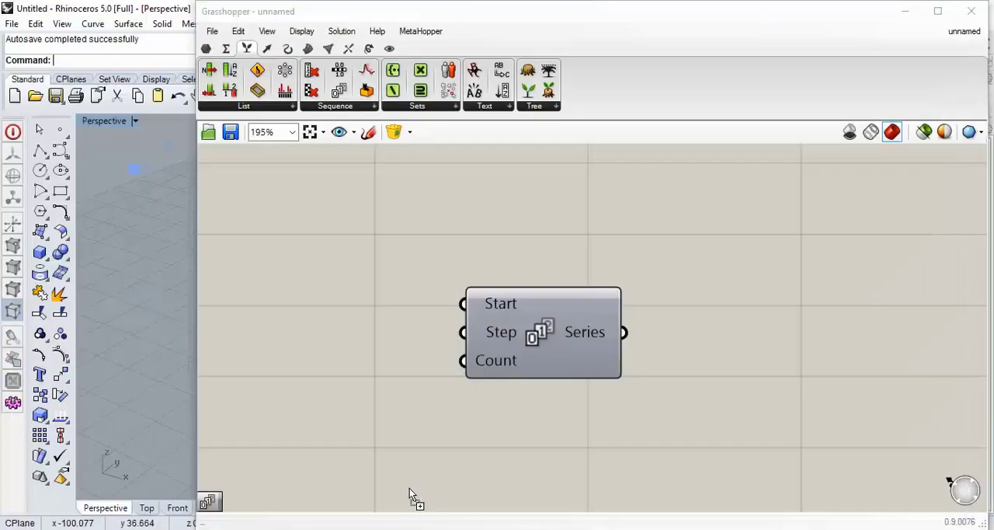
mouse_move(723, 324)
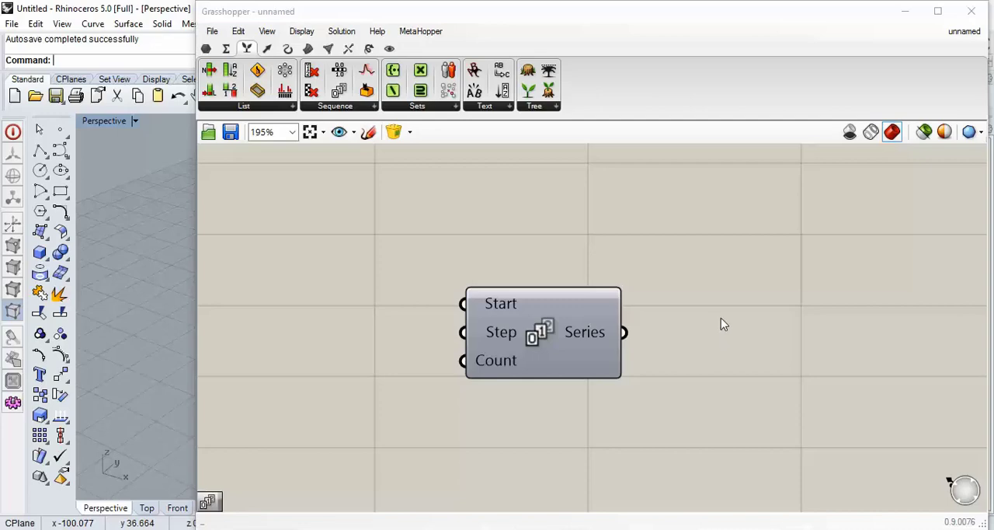
Search 'bif' and place Bifocals so Series gets a floating name label.
left_click_drag(543, 331, 439, 221)
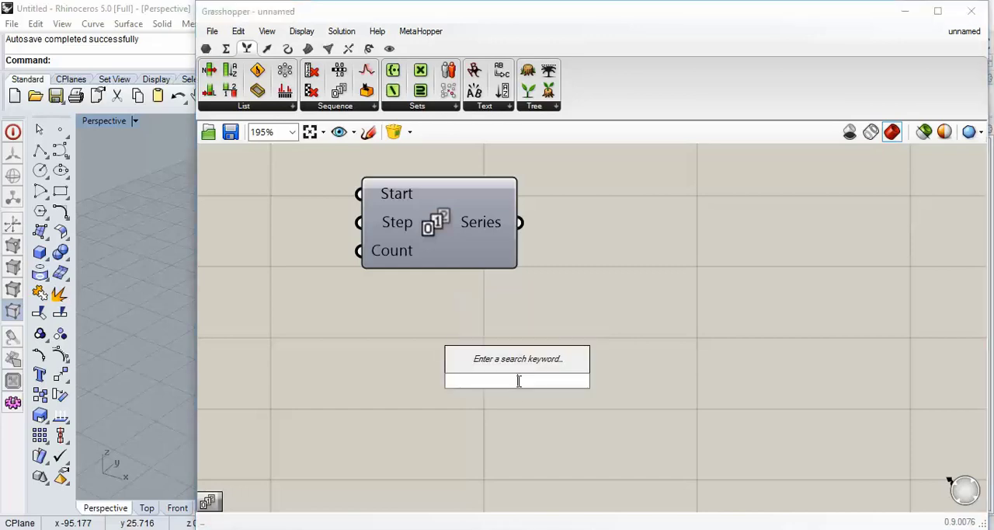
type("bif")
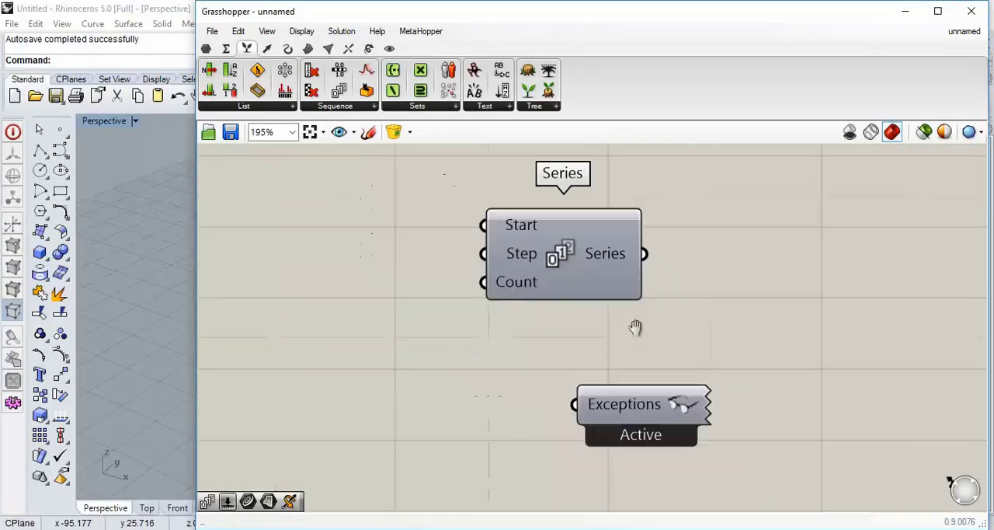
scroll("down", 3)
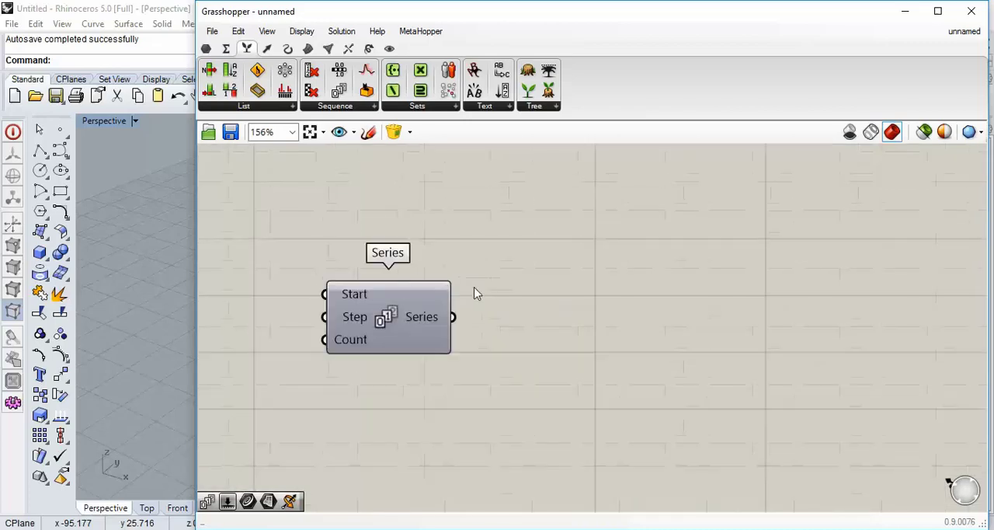
scroll("up", 3)
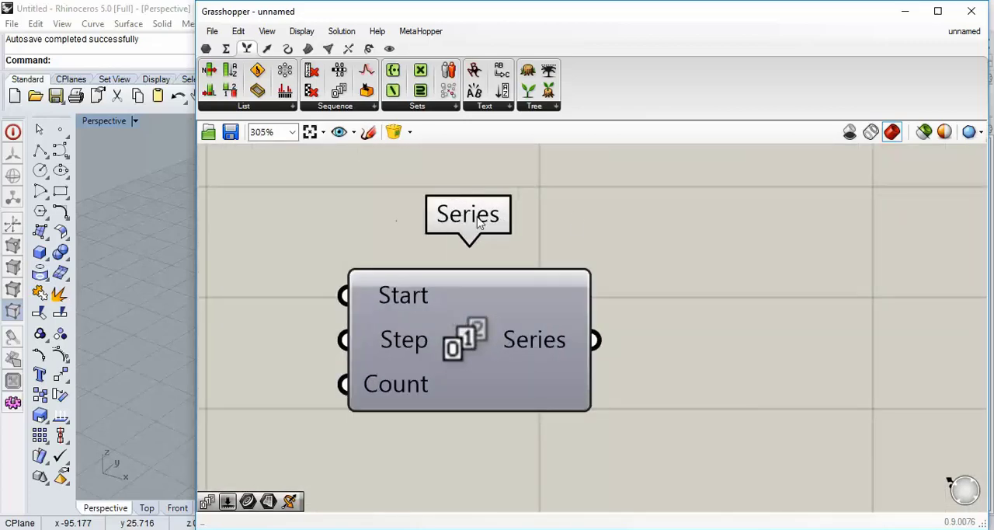
mouse_move(497, 245)
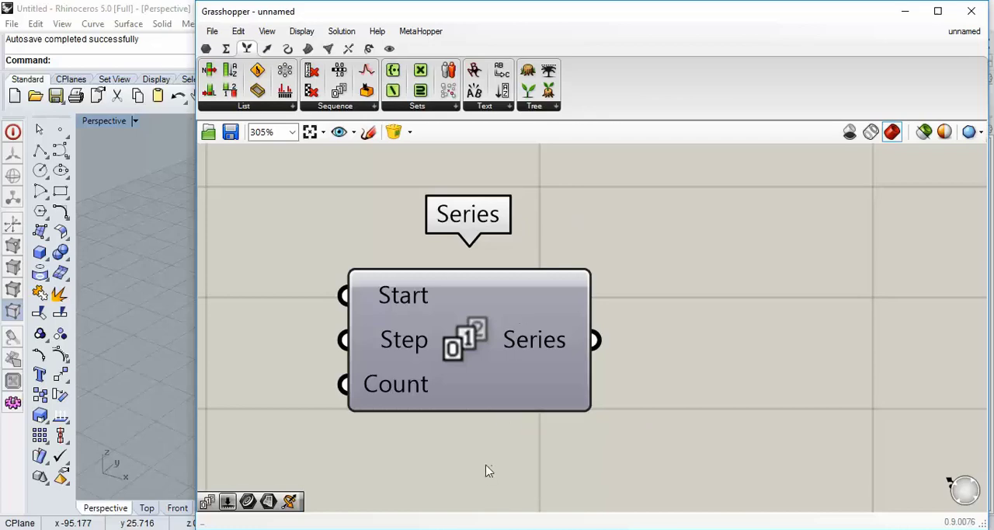
Place a Text Join component and wire the Series output into its Text input.
left_click(468, 214)
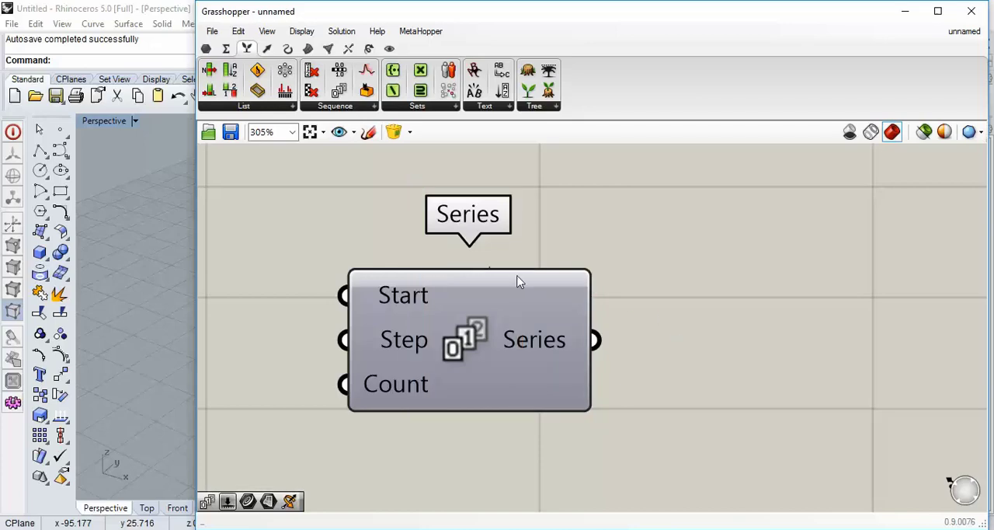
scroll("down", 3)
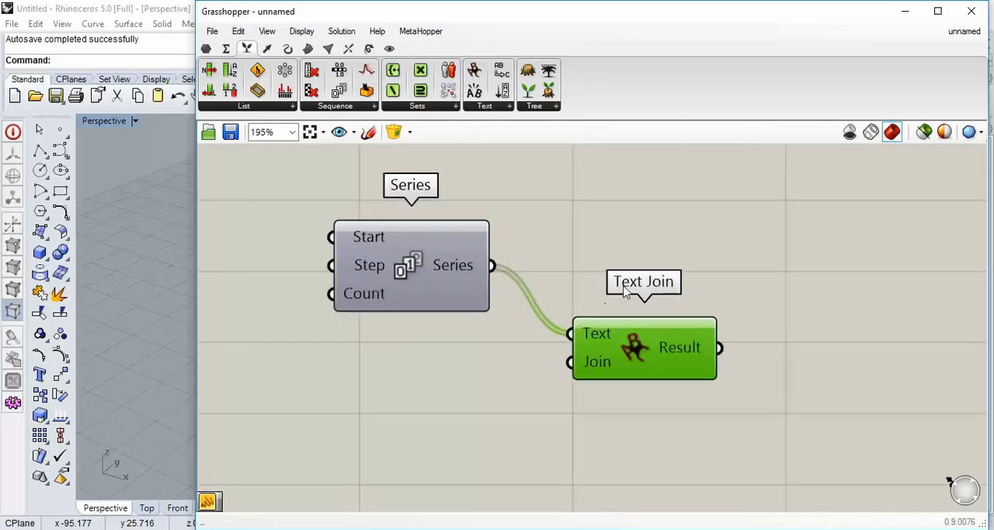
mouse_move(714, 276)
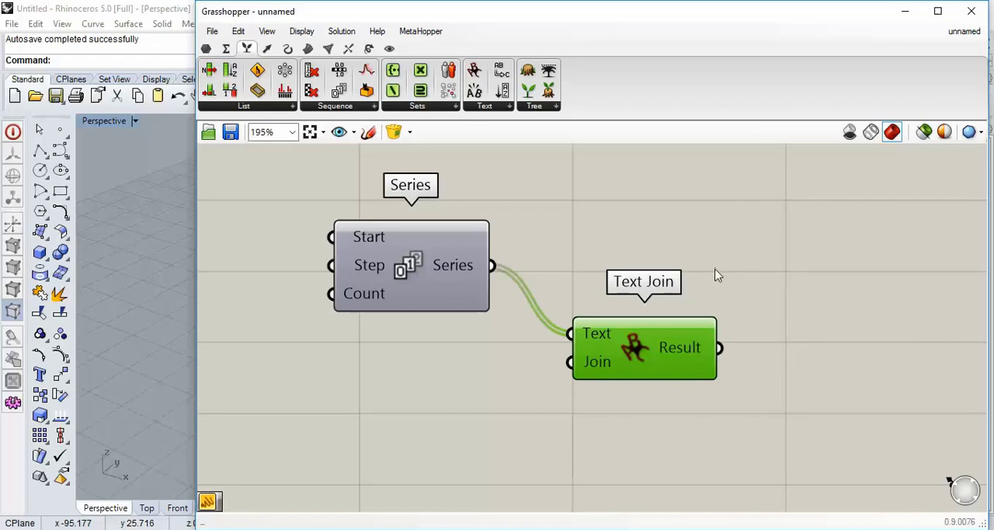
Window-select Range, Series and Find similar member and group them.
scroll("down", 3)
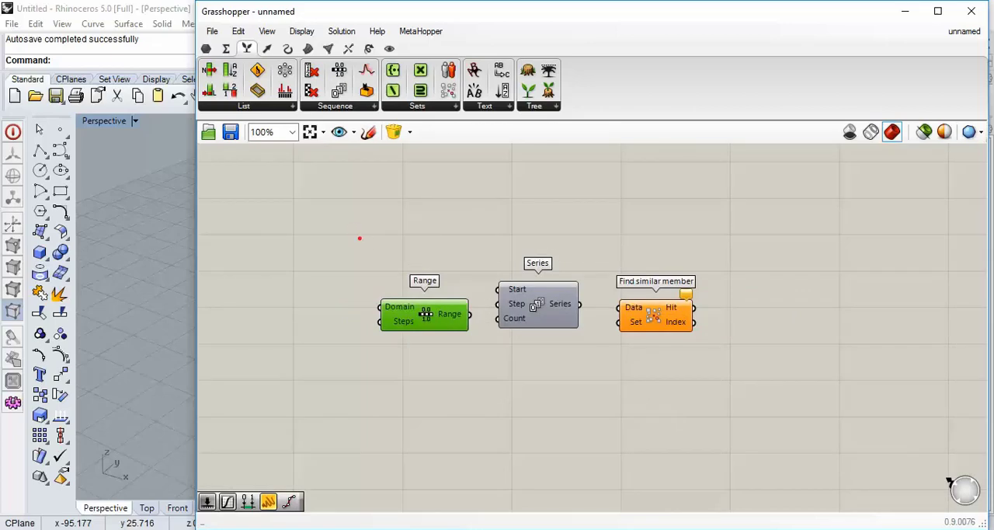
left_click_drag(354, 236, 729, 402)
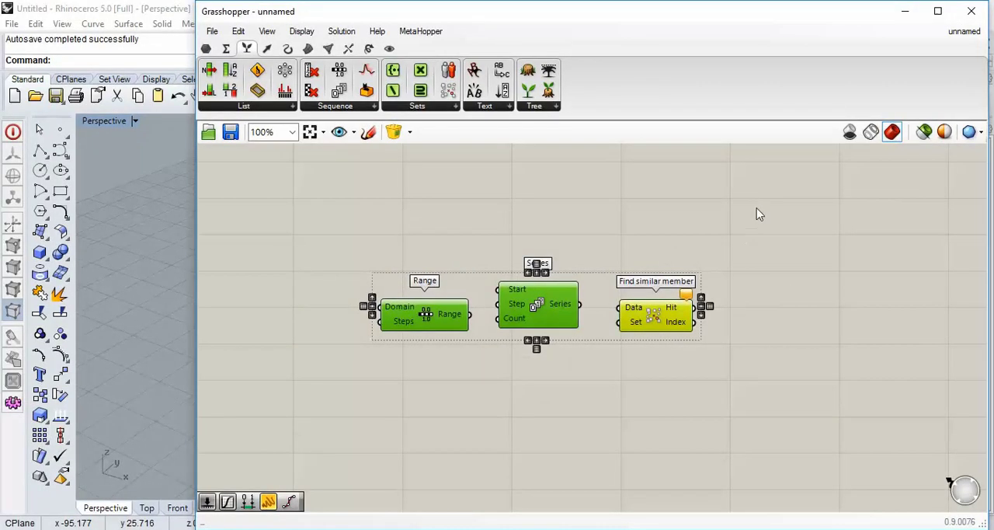
right_click(760, 215)
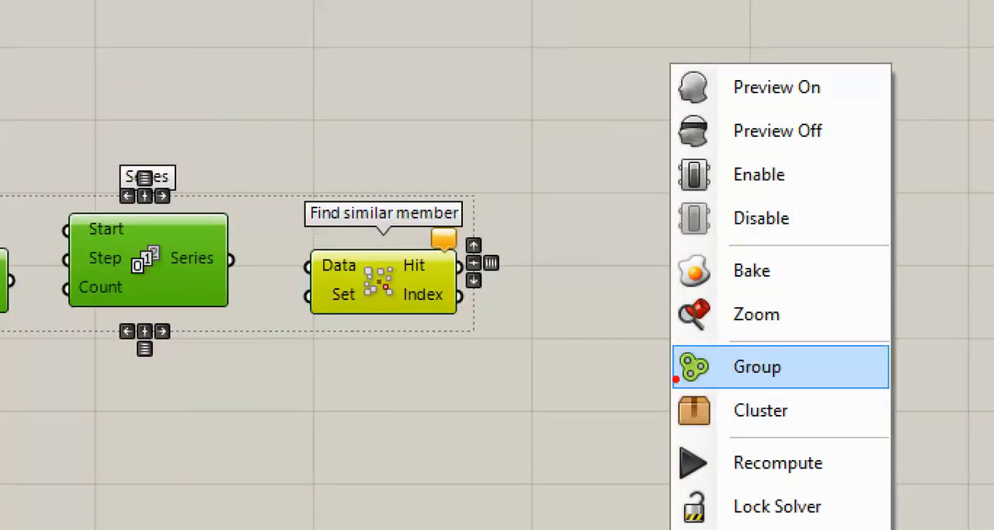
left_click(757, 366)
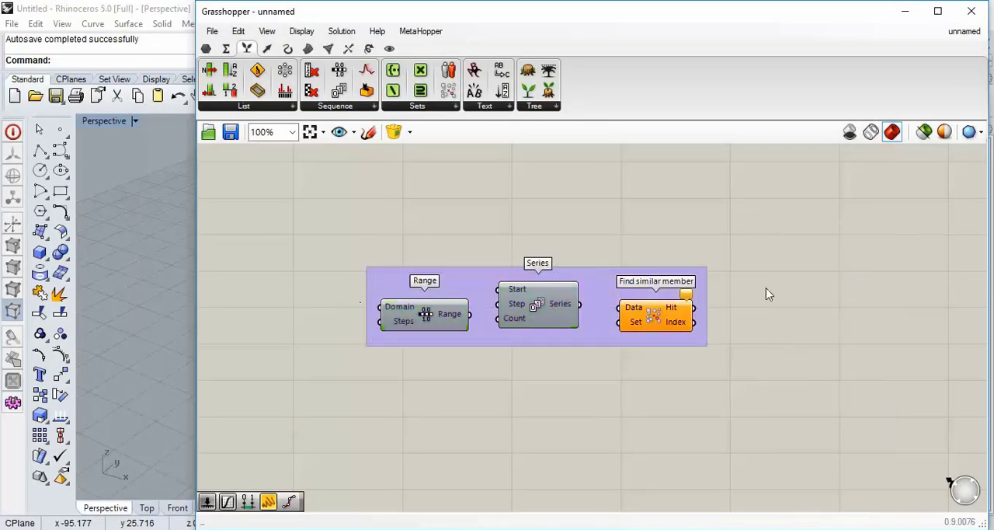
Enter 'Step 1' as the group's name and confirm it.
scroll("up", 3)
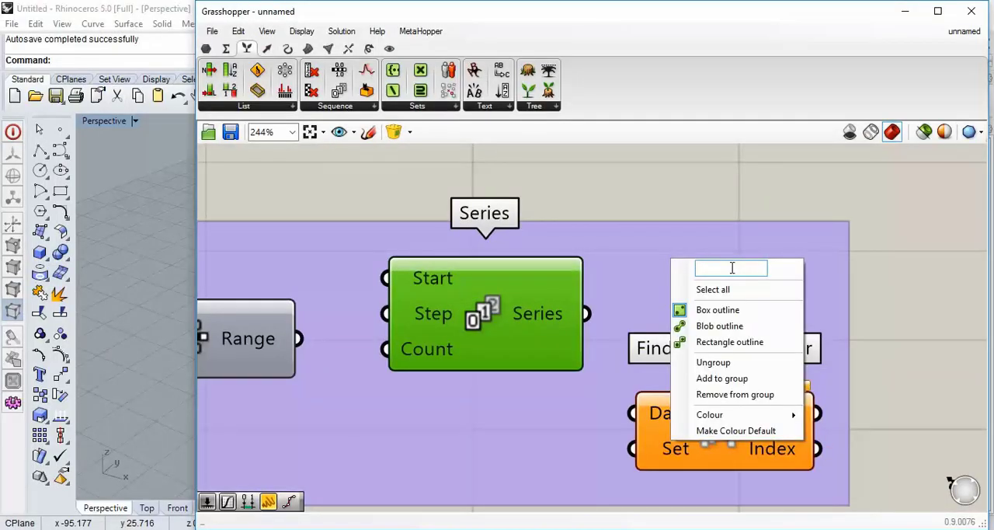
left_click(628, 188)
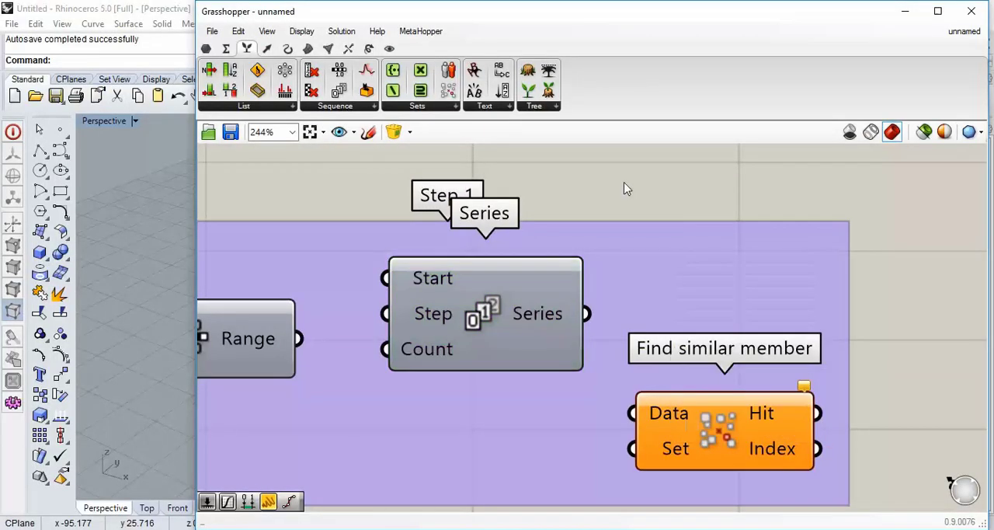
scroll("down", 3)
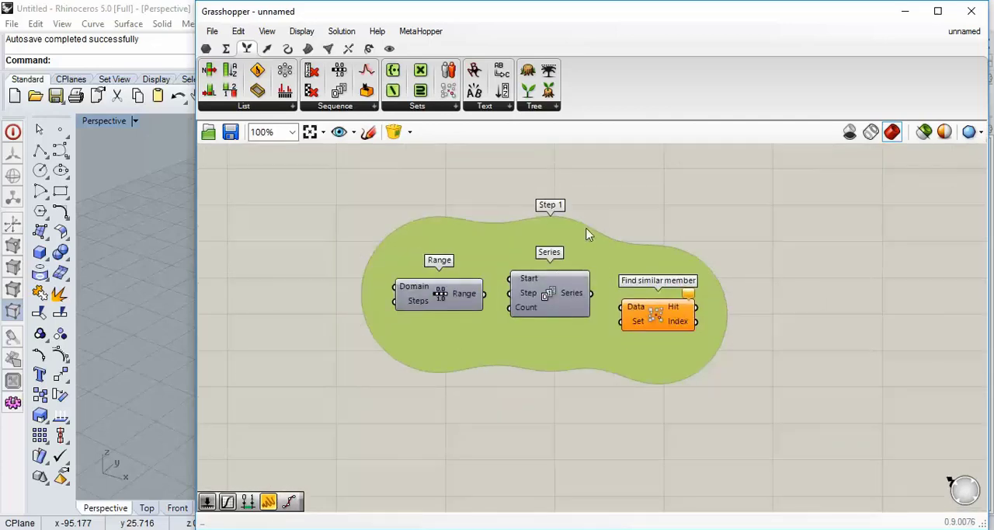
Drag Range beneath Series so the Step 1 blob reshapes around all three.
scroll("up", 3)
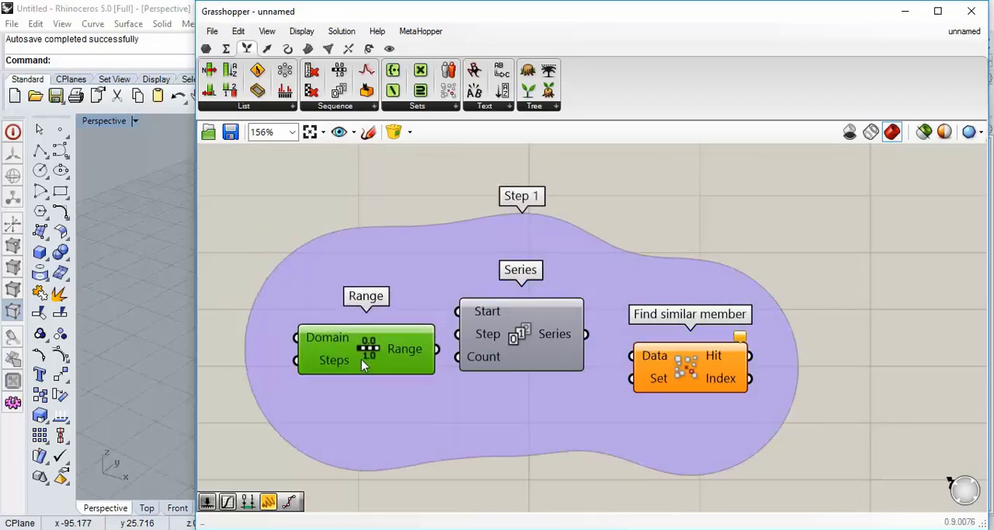
left_click_drag(365, 349, 563, 451)
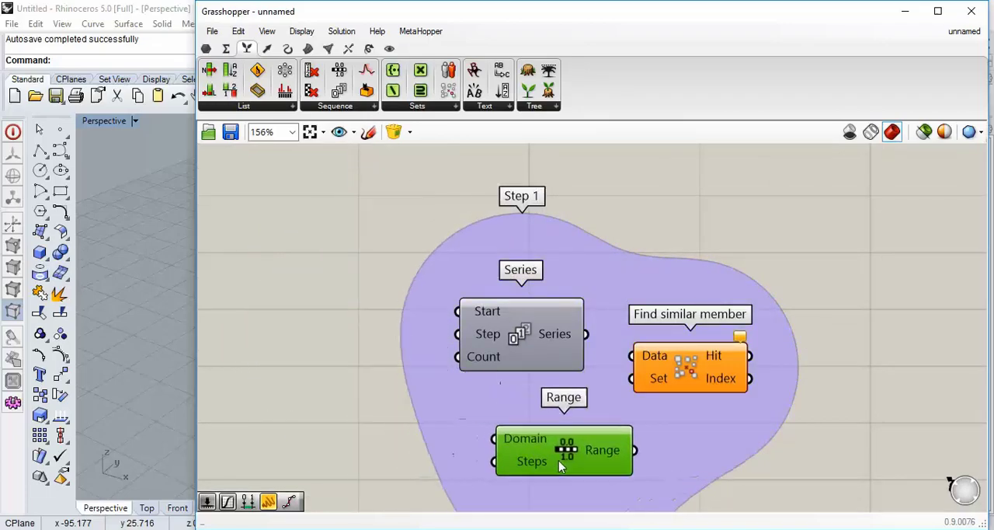
scroll("down", 3)
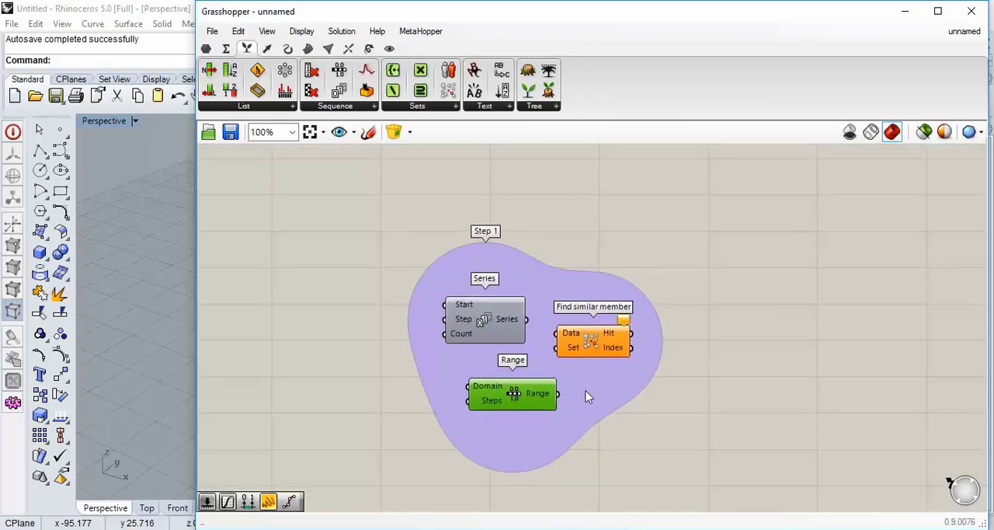
mouse_move(594, 342)
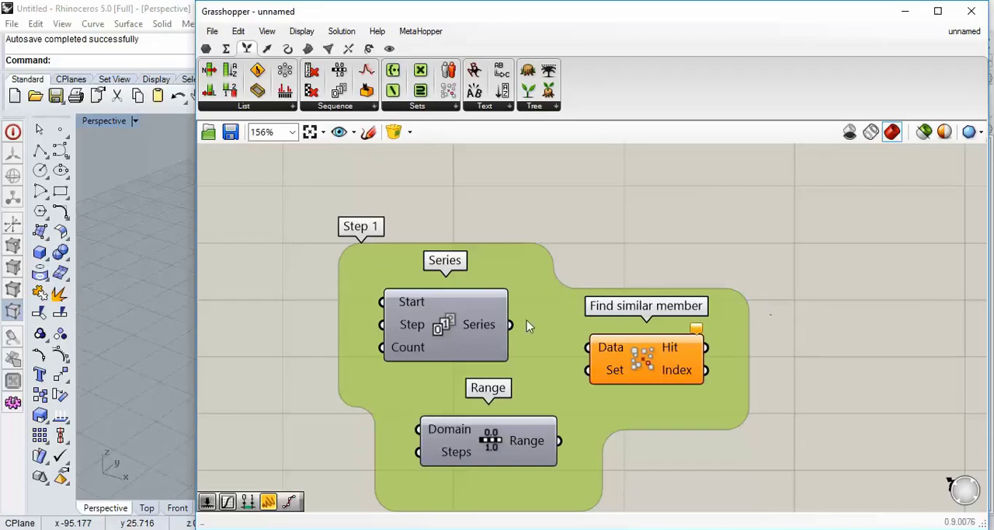
Change the Step 1 group's colour to a bright blue swatch.
right_click(528, 325)
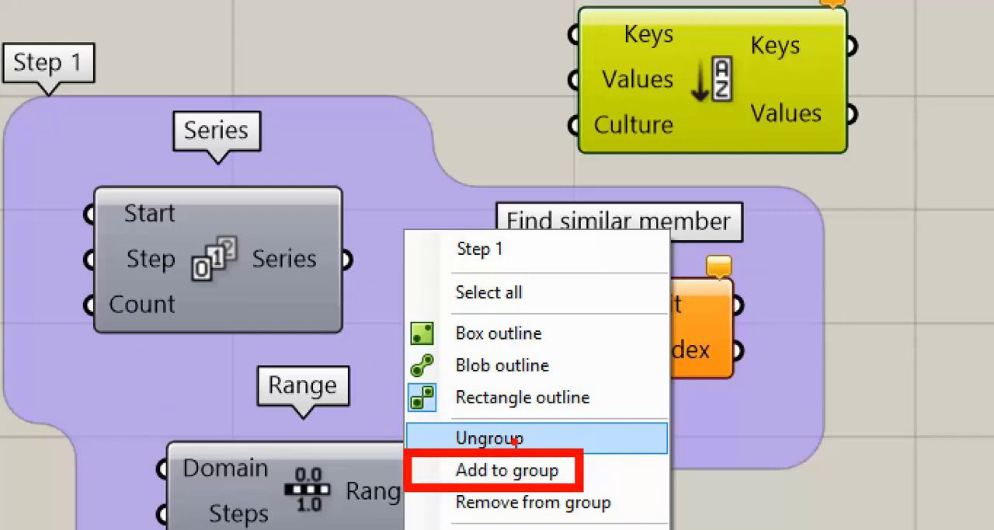
mouse_move(478, 430)
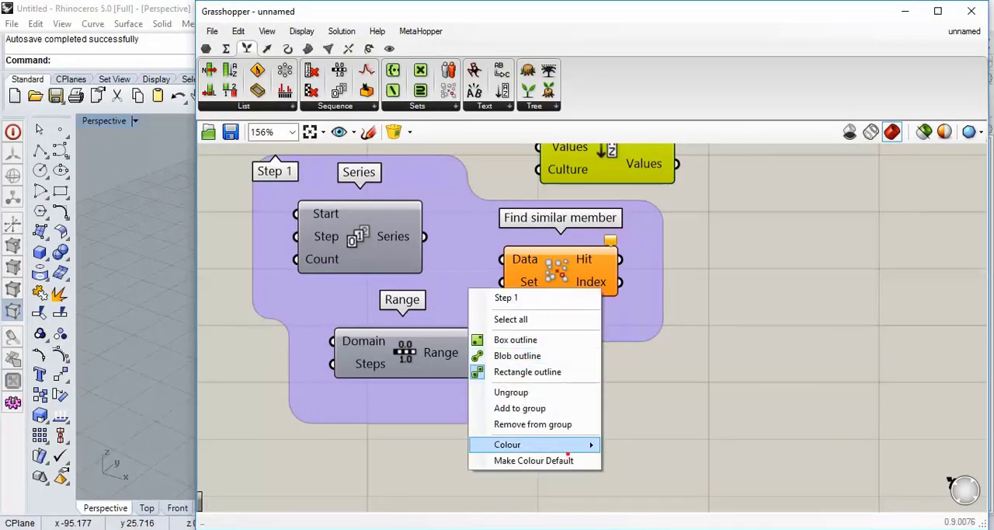
left_click(497, 356)
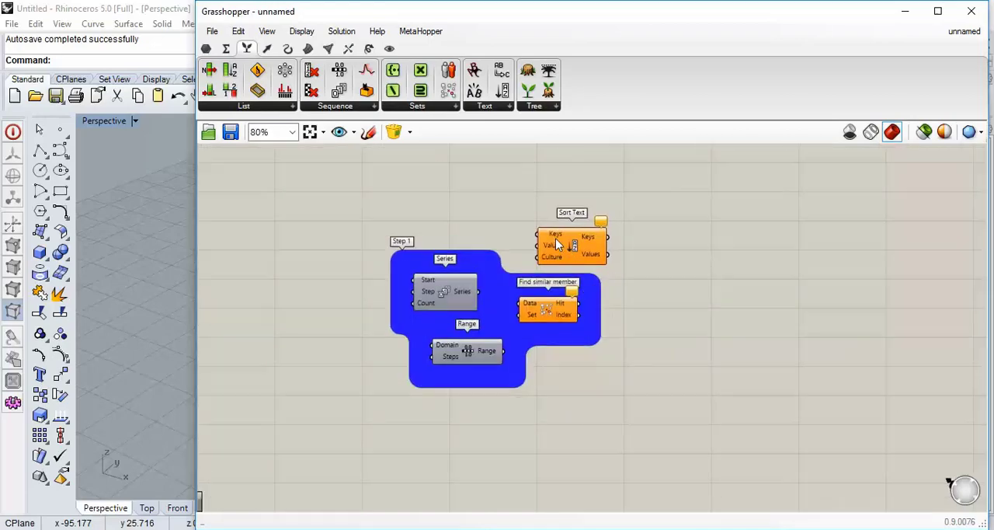
Zoom around the canvas to view Find similar member beside Series in the Step 1 group.
scroll("up", 3)
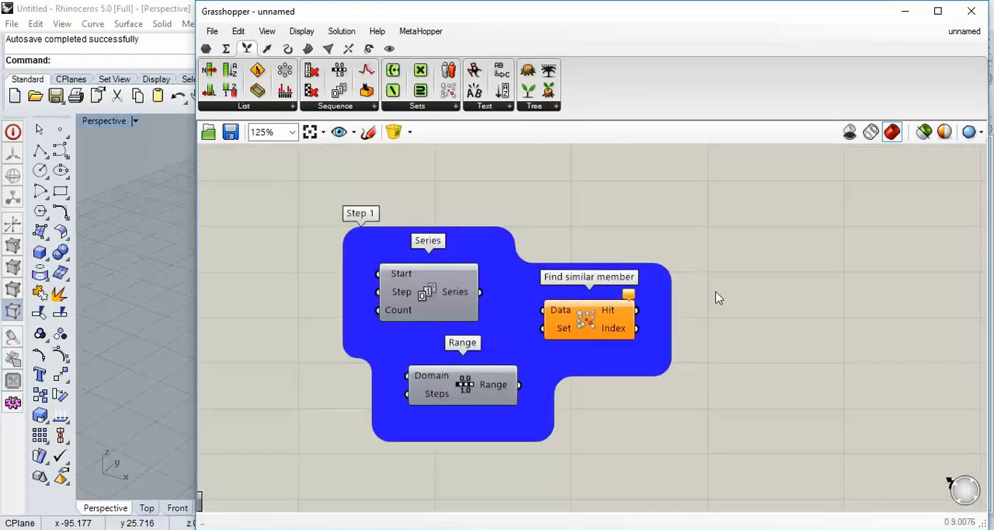
mouse_move(484, 381)
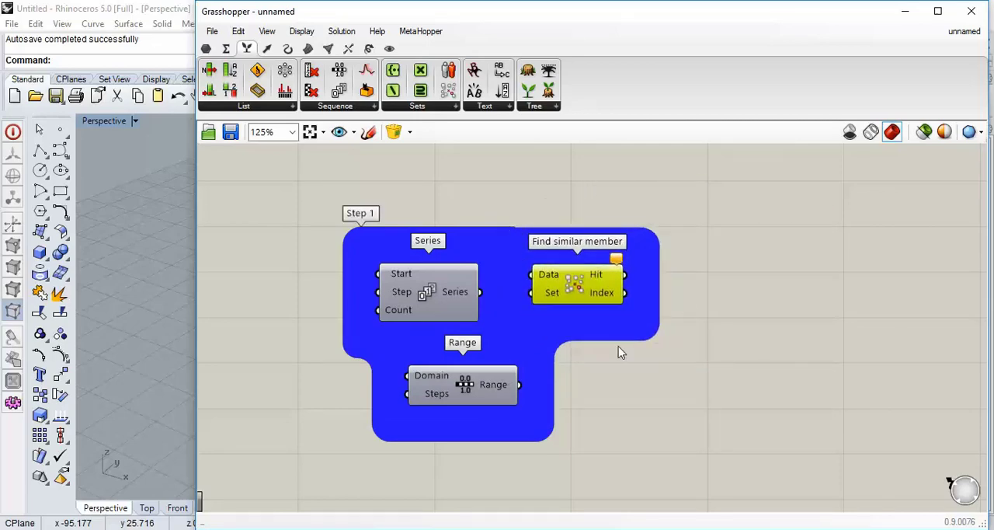
mouse_move(548, 334)
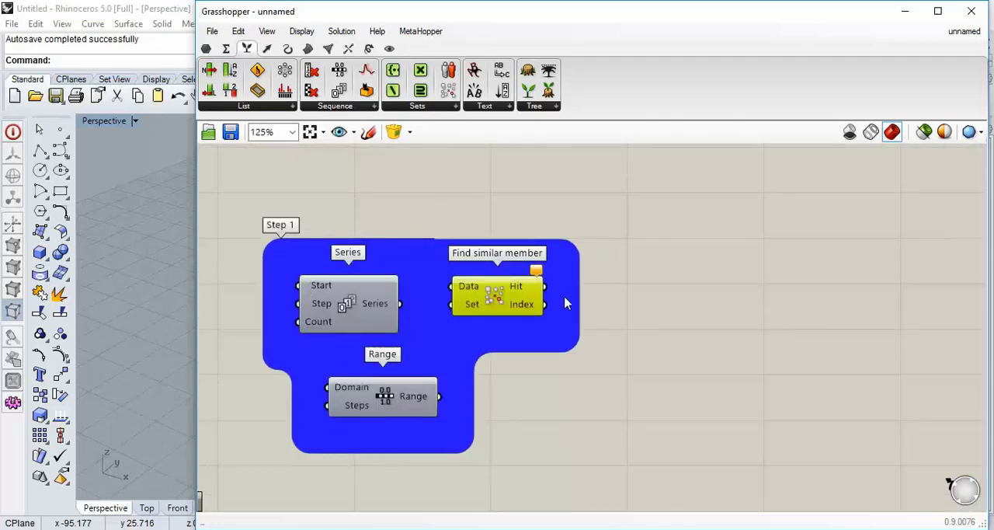
mouse_move(632, 423)
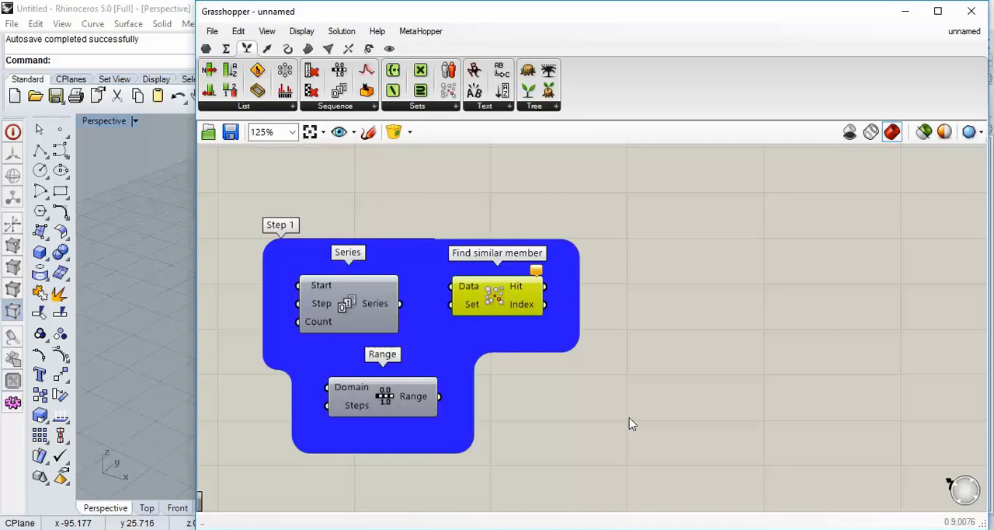
mouse_move(354, 293)
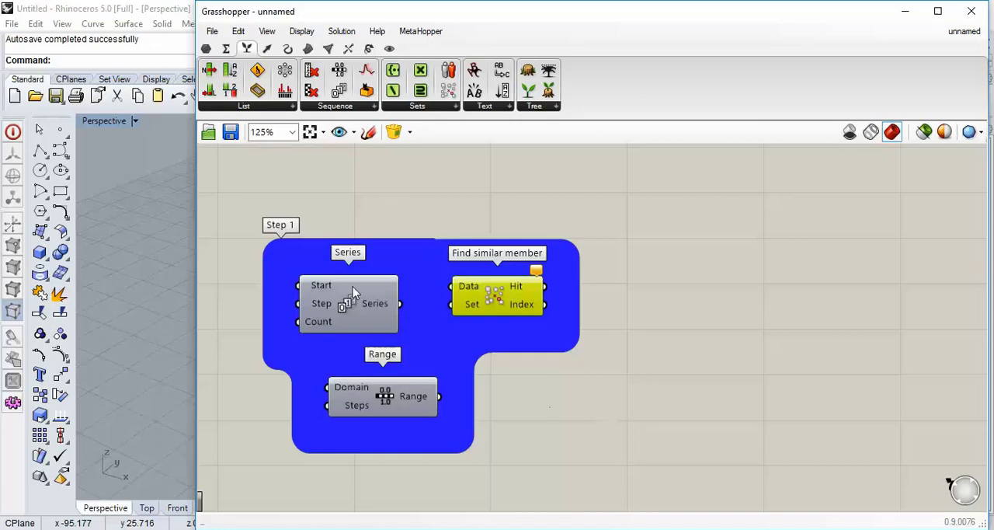
scroll("up", 3)
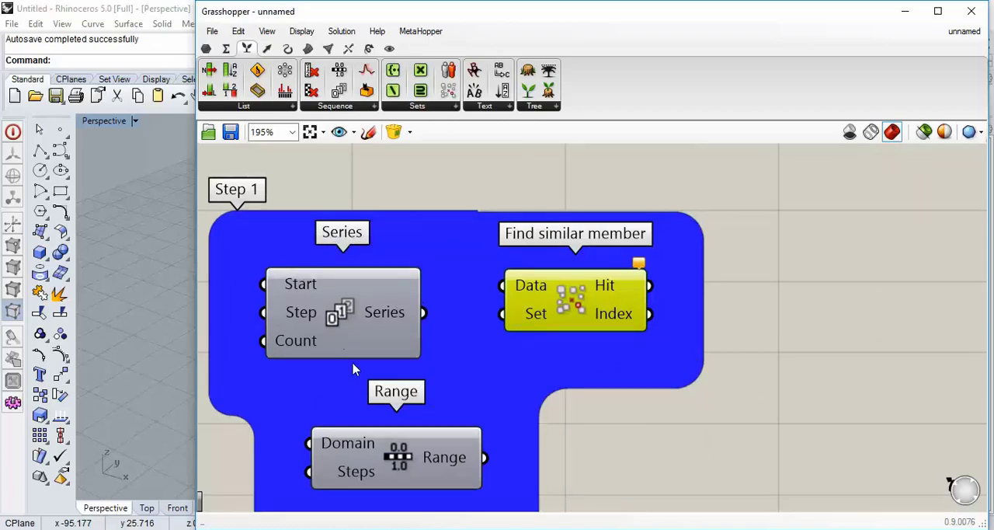
scroll("down", 3)
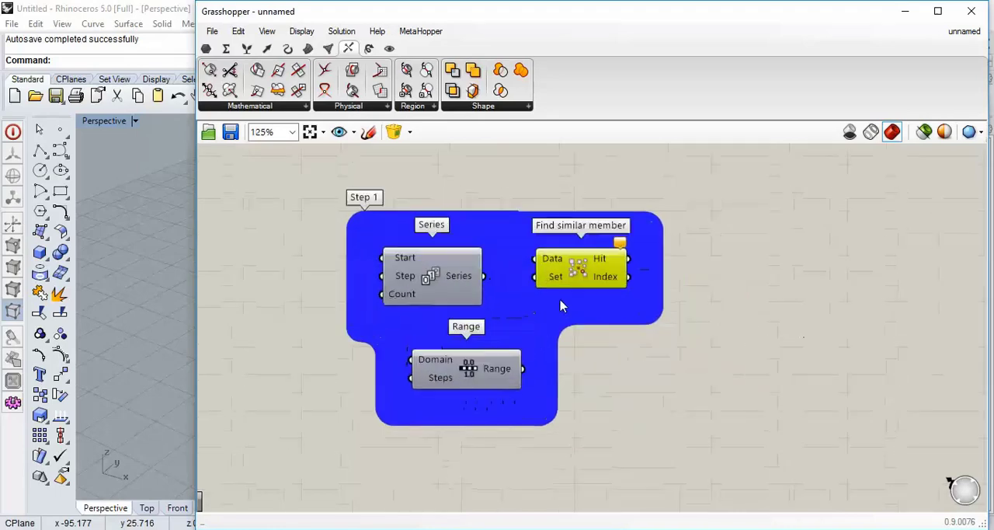
mouse_move(659, 372)
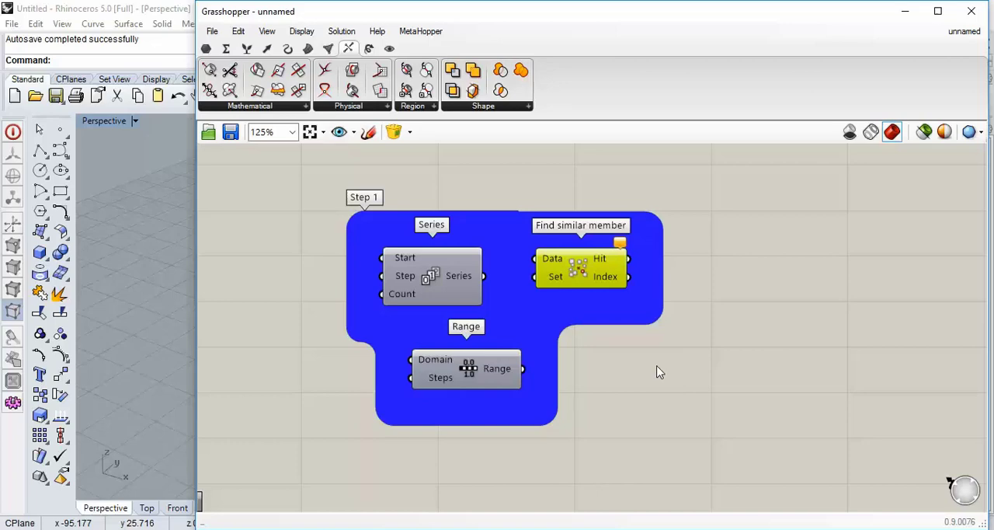
mouse_move(672, 410)
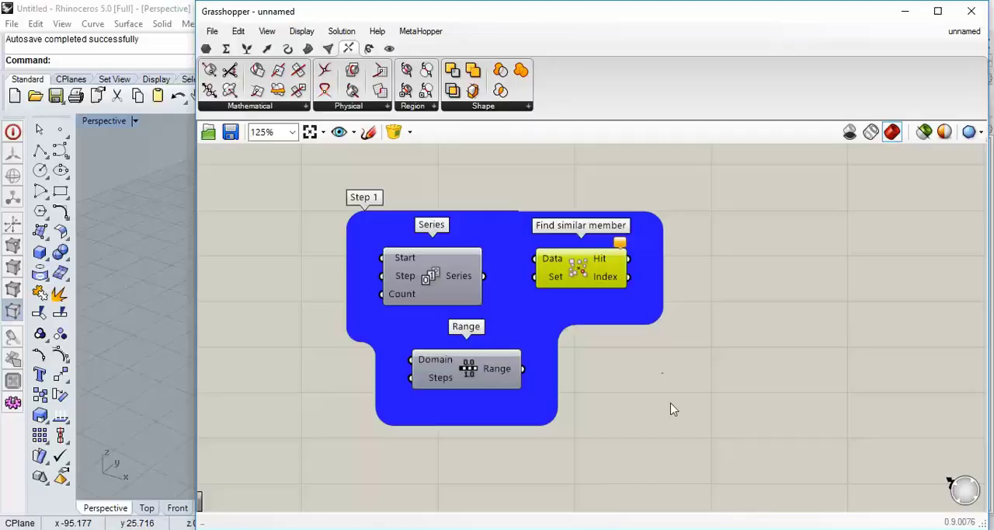